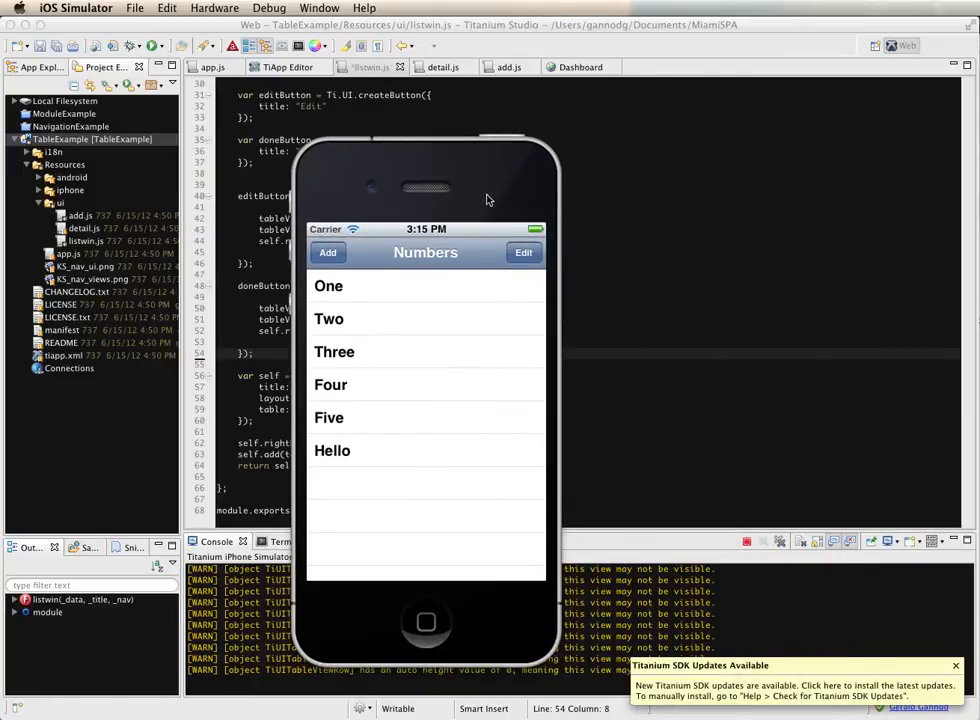
{"action": "mouse_move", "coordinate": [368, 468]}
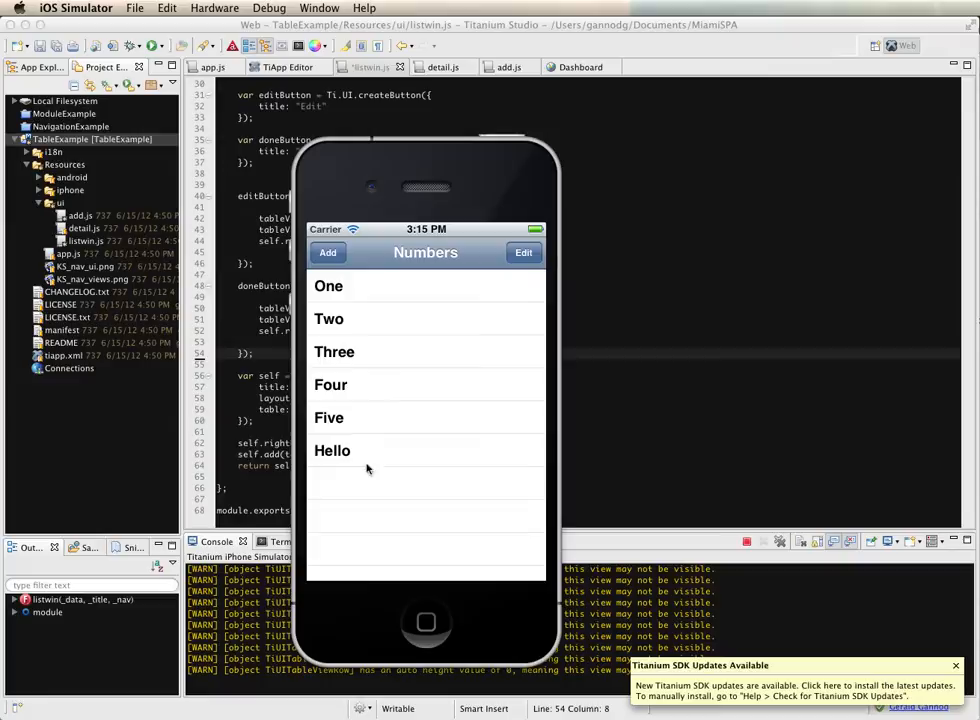
{"action": "mouse_move", "coordinate": [402, 376]}
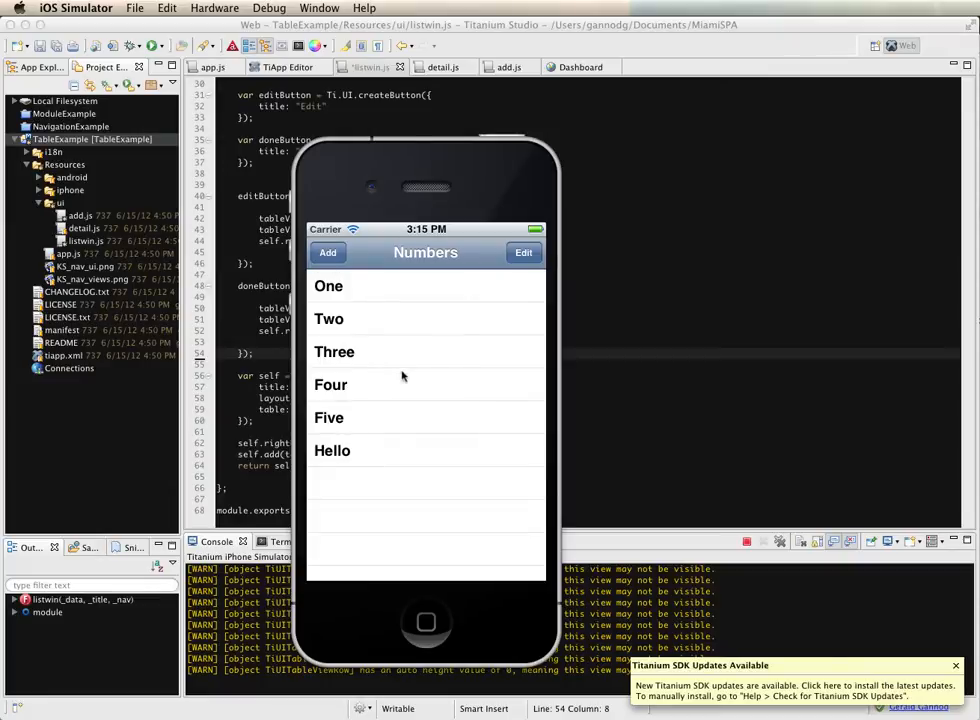
- From the Numbers list enter 'New item' in the Add screen's text field
{"action": "left_click", "coordinate": [328, 252]}
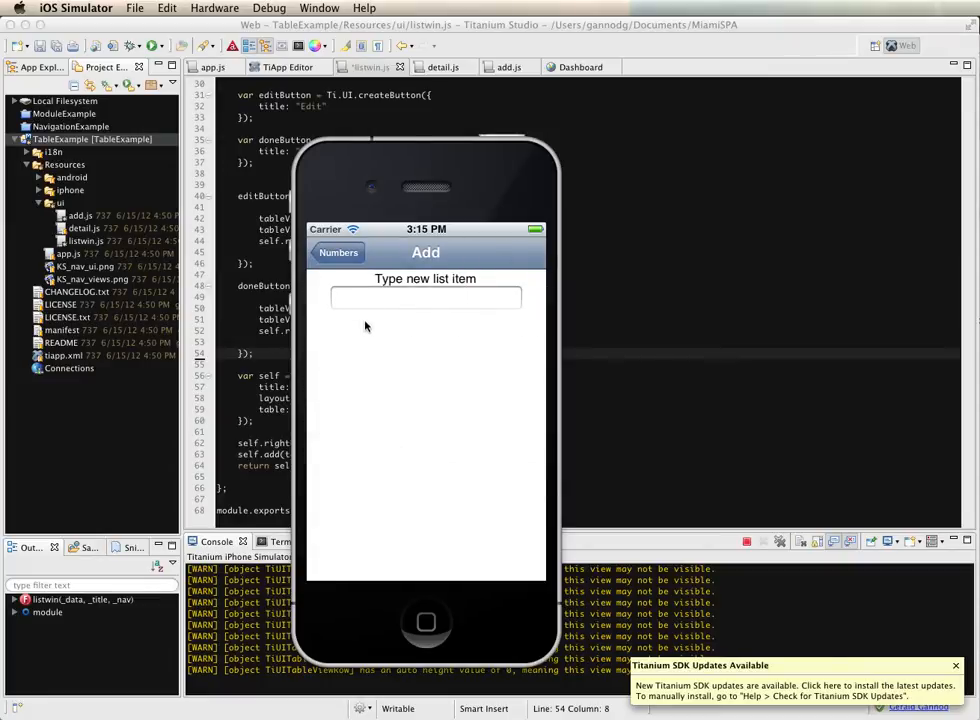
{"action": "left_click", "coordinate": [424, 296]}
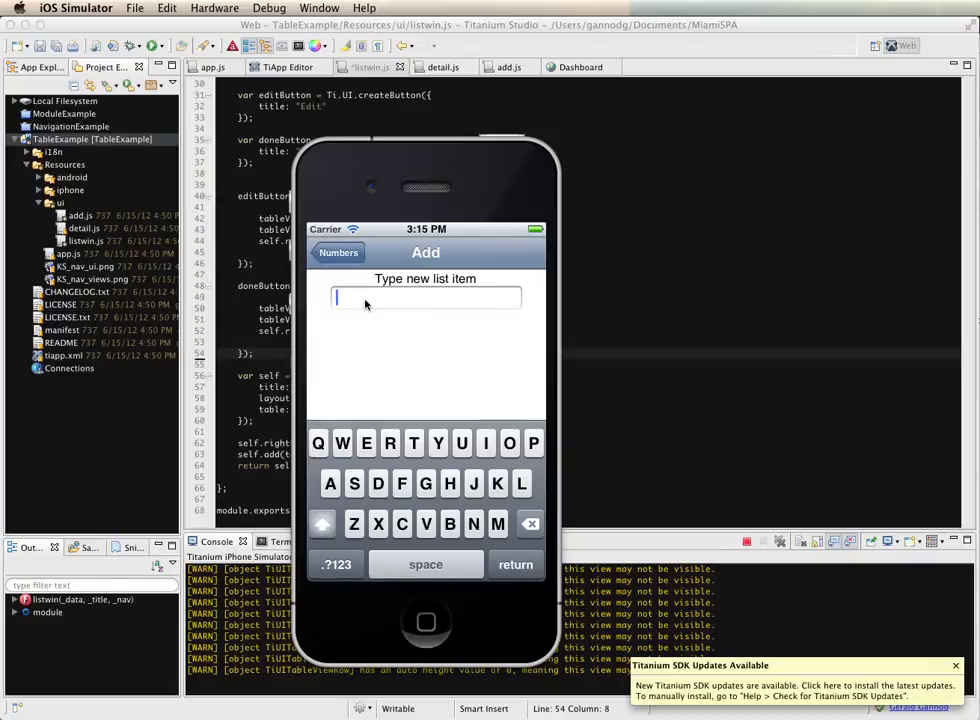
{"action": "type", "text": "New li"}
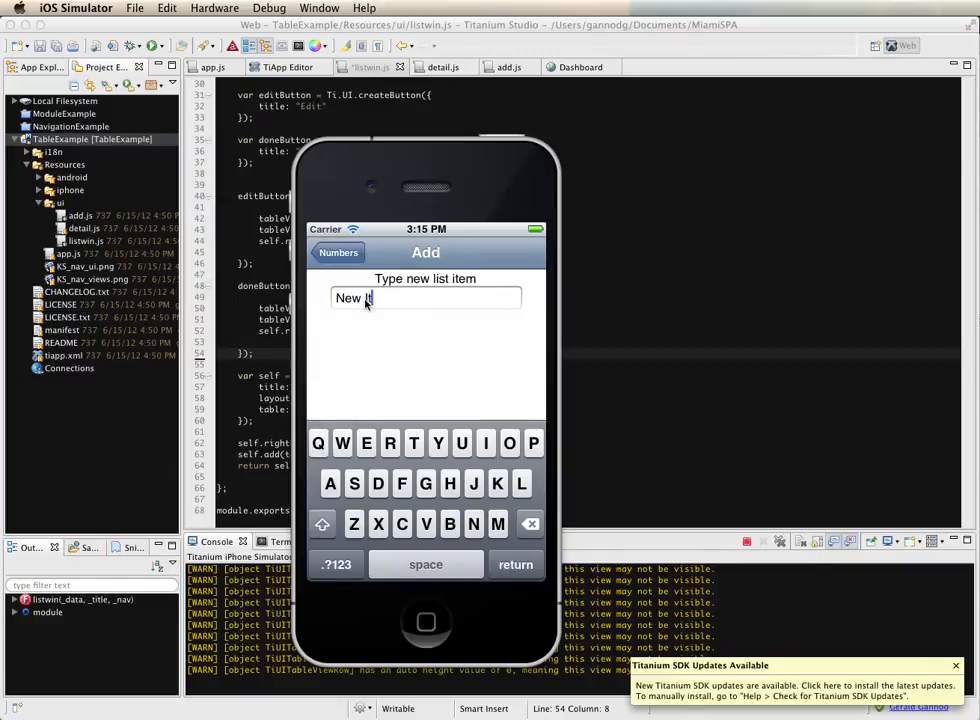
{"action": "type", "text": "tem"}
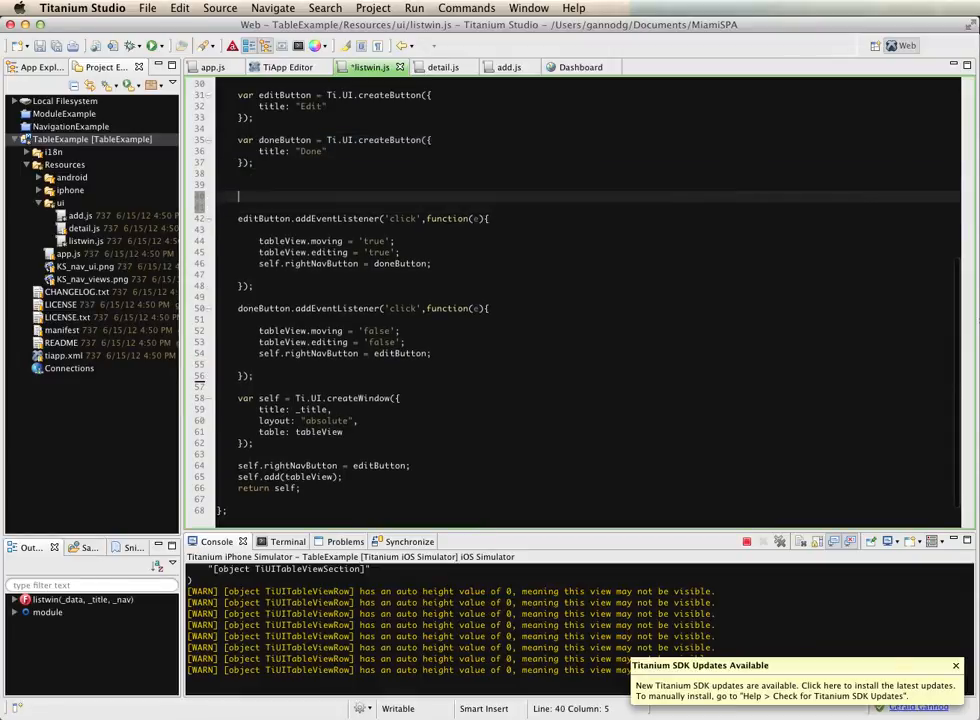
- Define addButton titled 'Add' and assign it as self.leftNavButton
{"action": "type", "text": "var doneButton = Ti.UI.createButton({"}
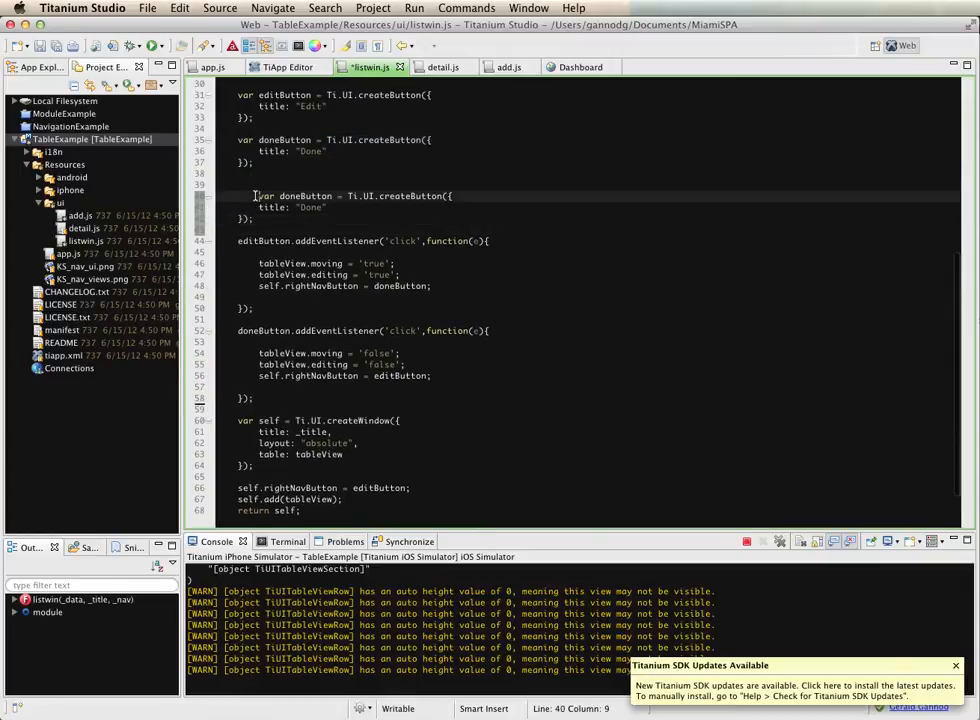
{"action": "type", "text": "add"}
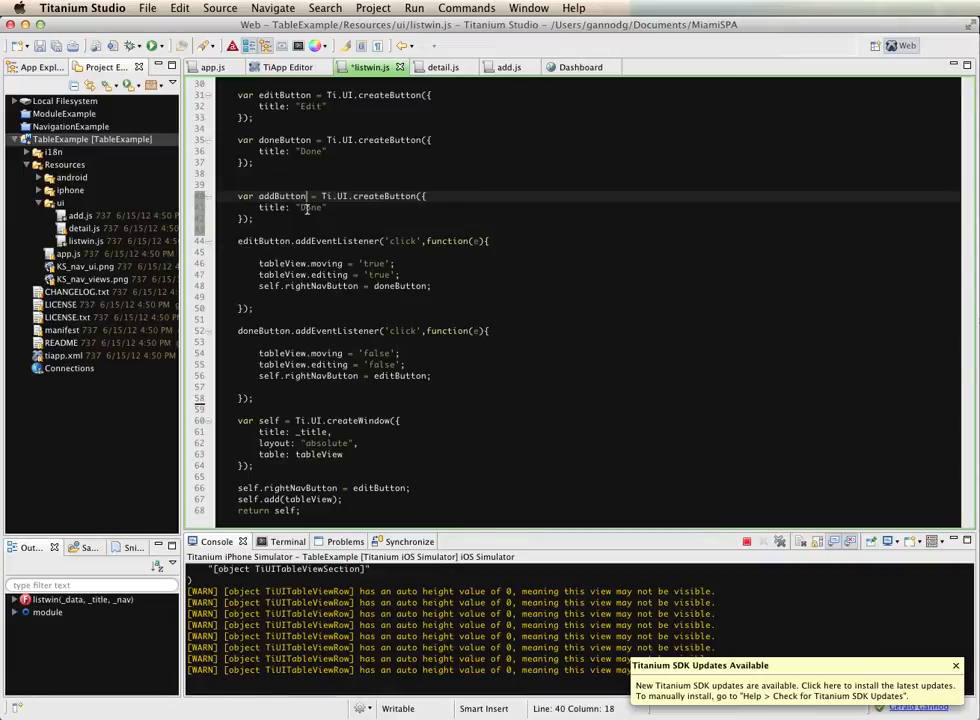
{"action": "type", "text": "Add"}
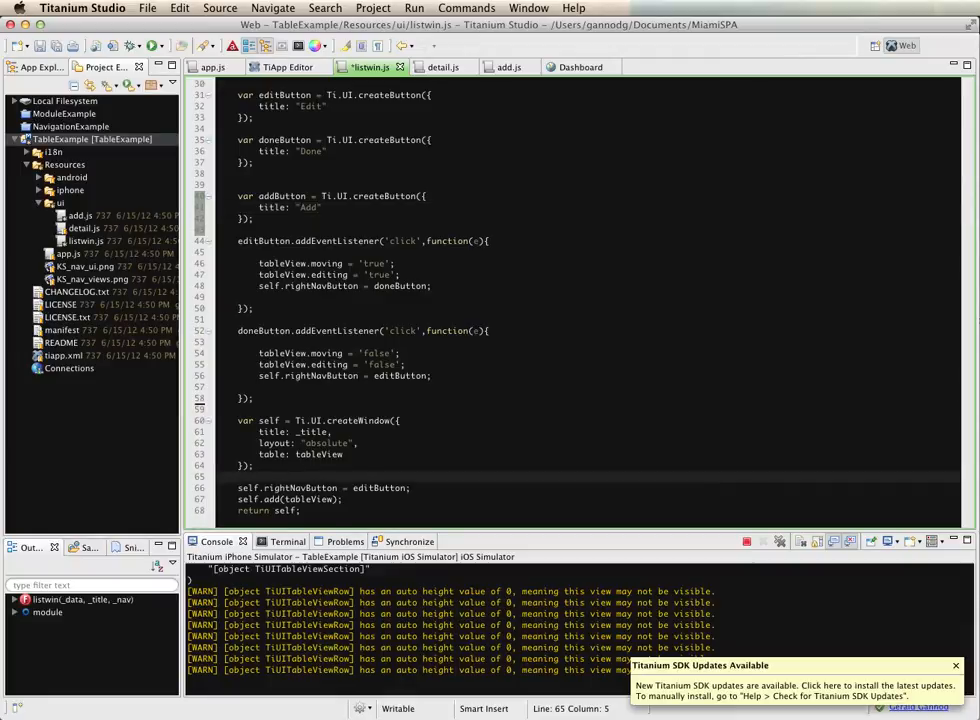
{"action": "type", "text": "self.leftNa"}
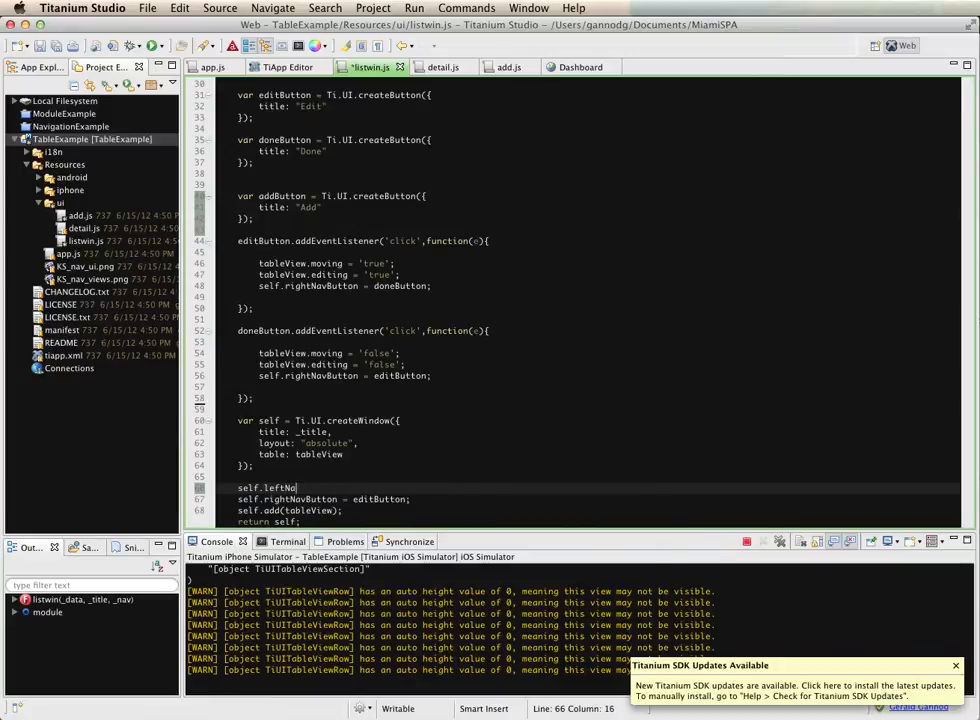
{"action": "type", "text": "Button ="}
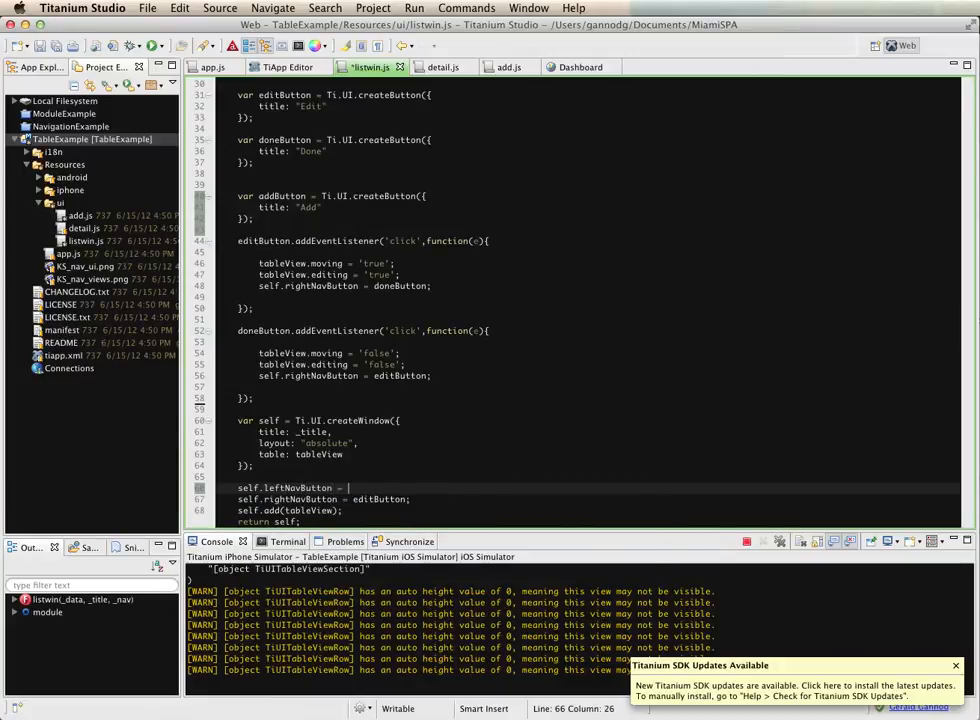
{"action": "type", "text": "addButton;"}
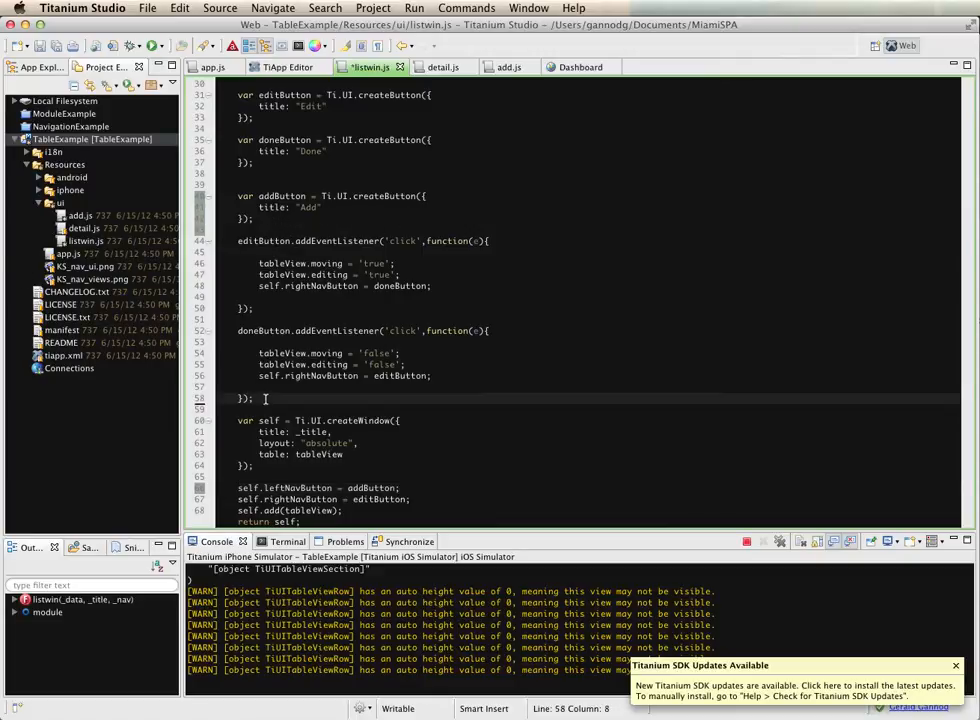
- Start addButton.addEventListener('click', function(){ for the Add button
{"action": "type", "text": "addButton.addEventListener("}
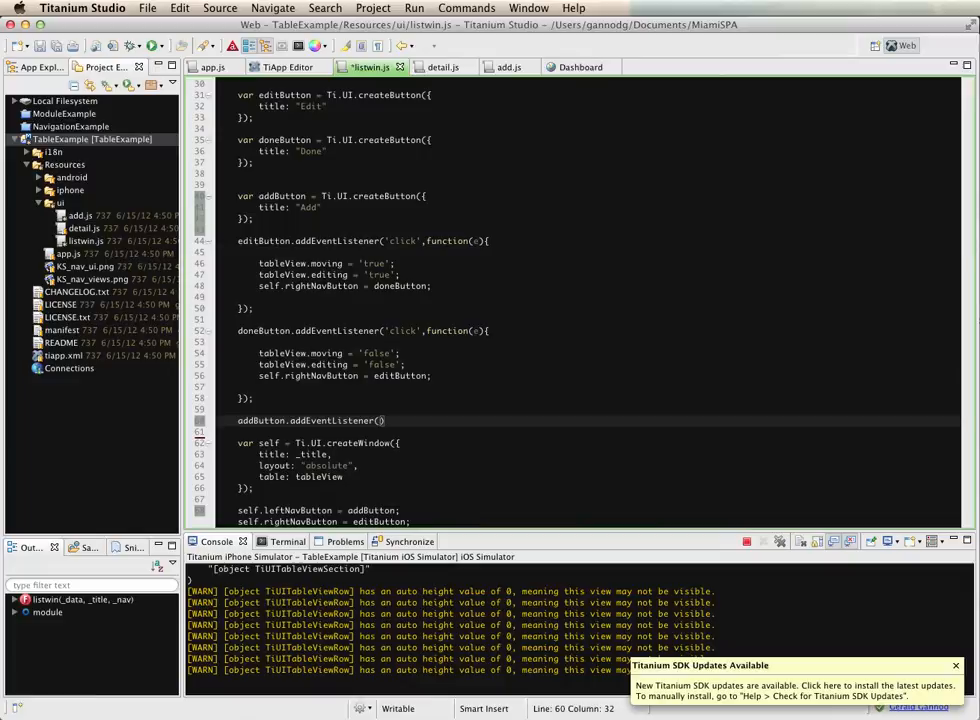
{"action": "type", "text": "'click', function(e"}
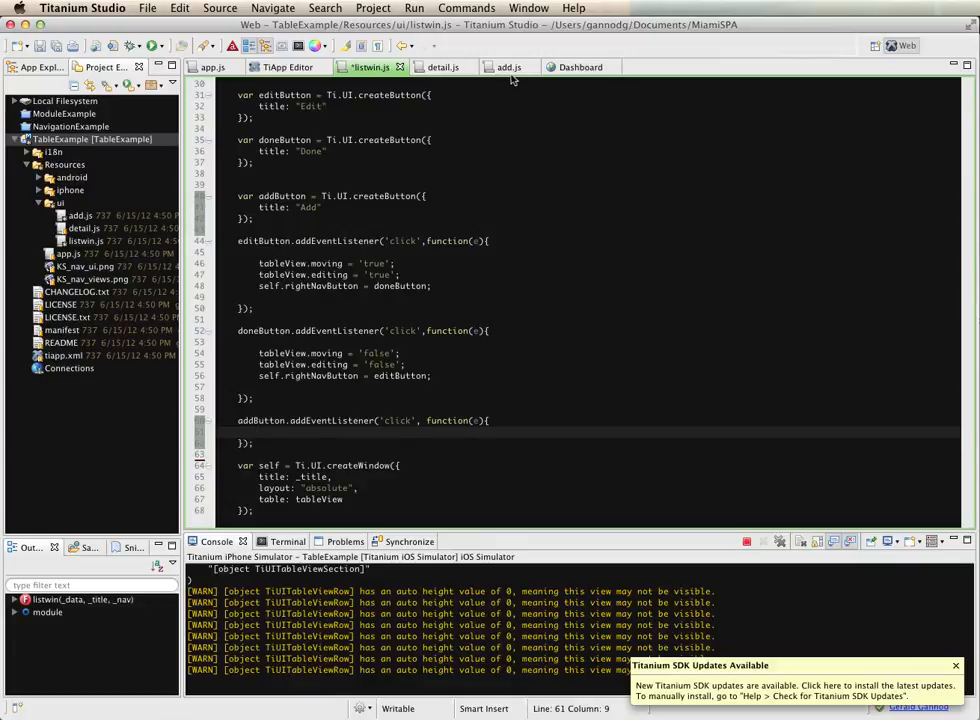
- After glancing at add.js, require the AddView module in listwin.js
{"action": "left_click", "coordinate": [512, 66]}
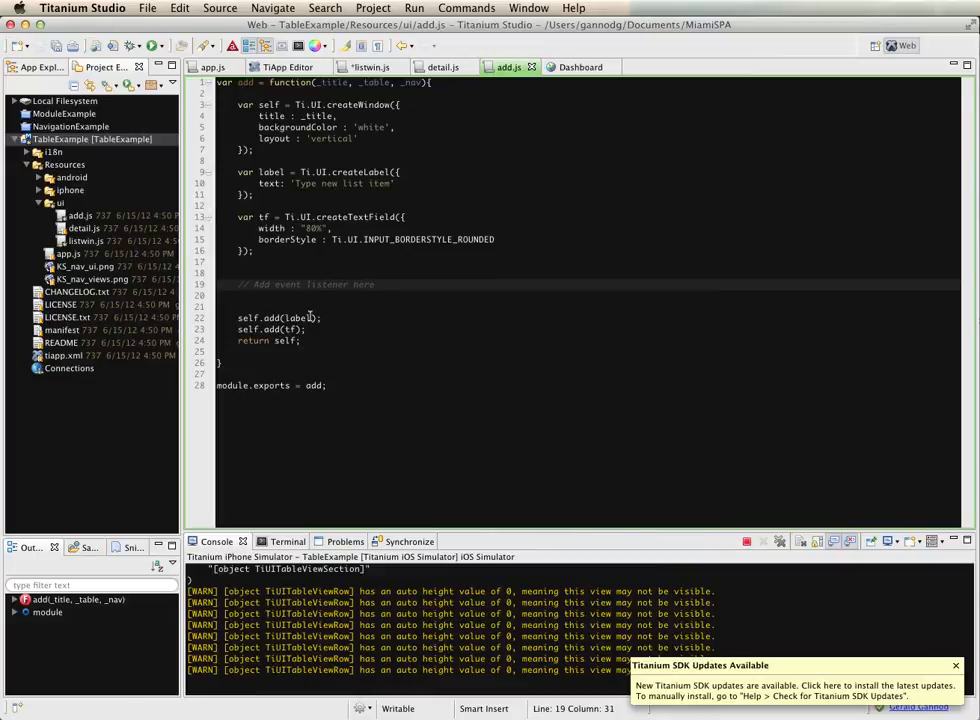
{"action": "left_click", "coordinate": [372, 66]}
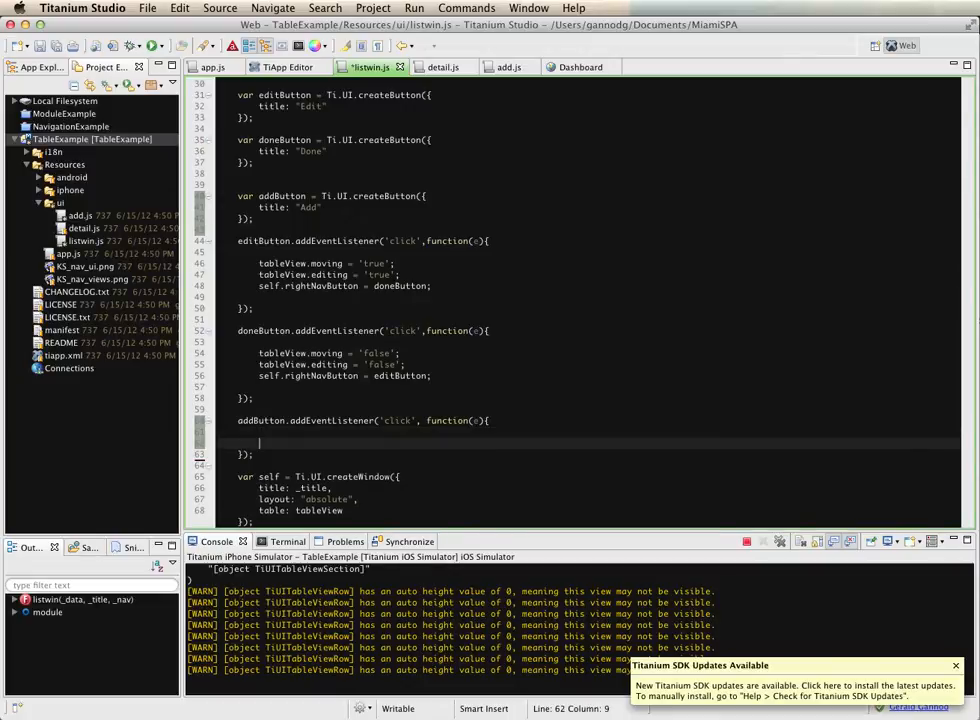
{"action": "type", "text": "var"}
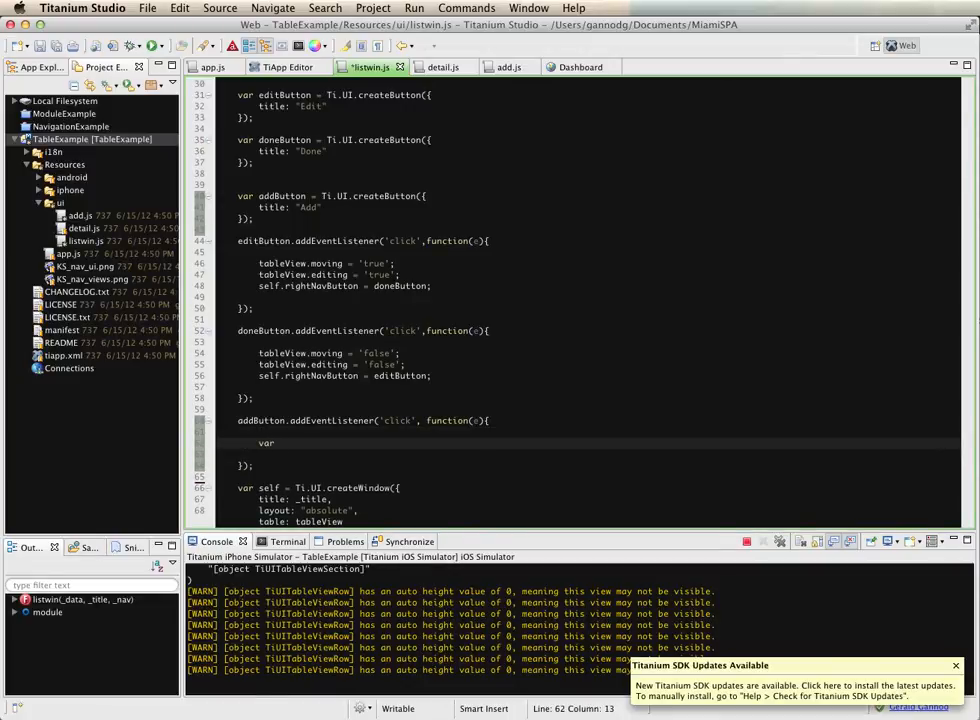
{"action": "type", "text": "AddView"}
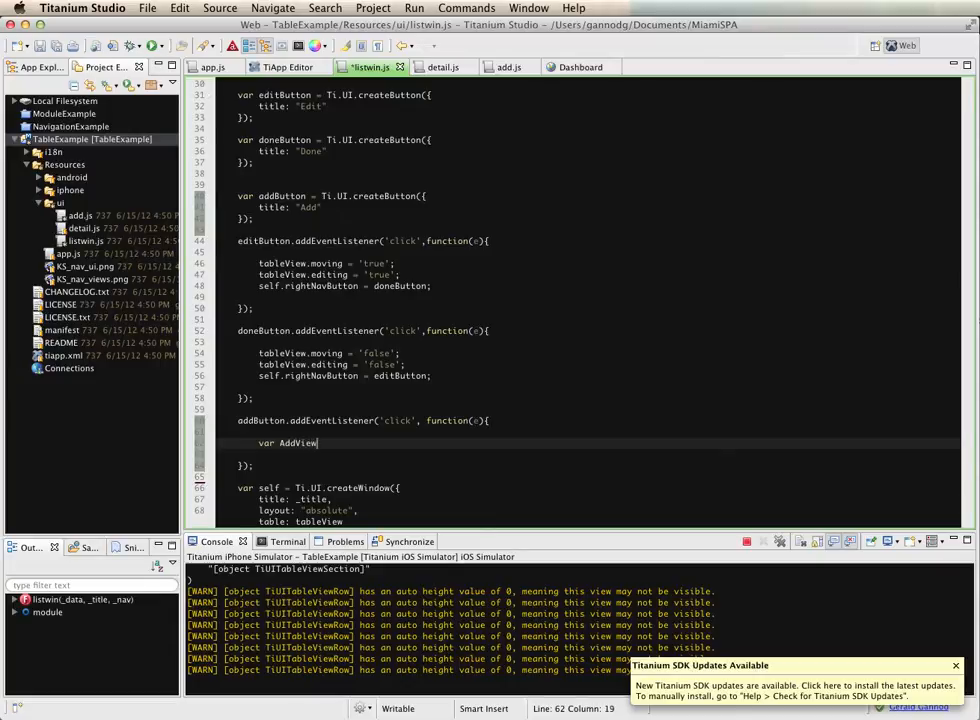
{"action": "type", "text": "= require('ui/add');"}
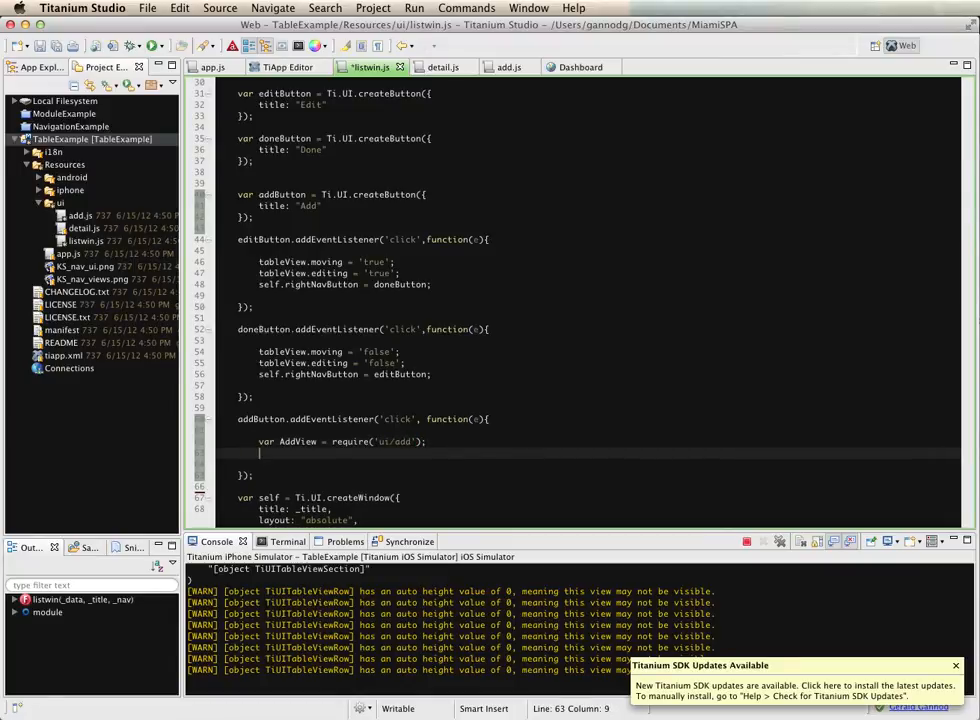
- In the click handler create var add = new AddView('Add', tableView, nav)
{"action": "type", "text": "var"}
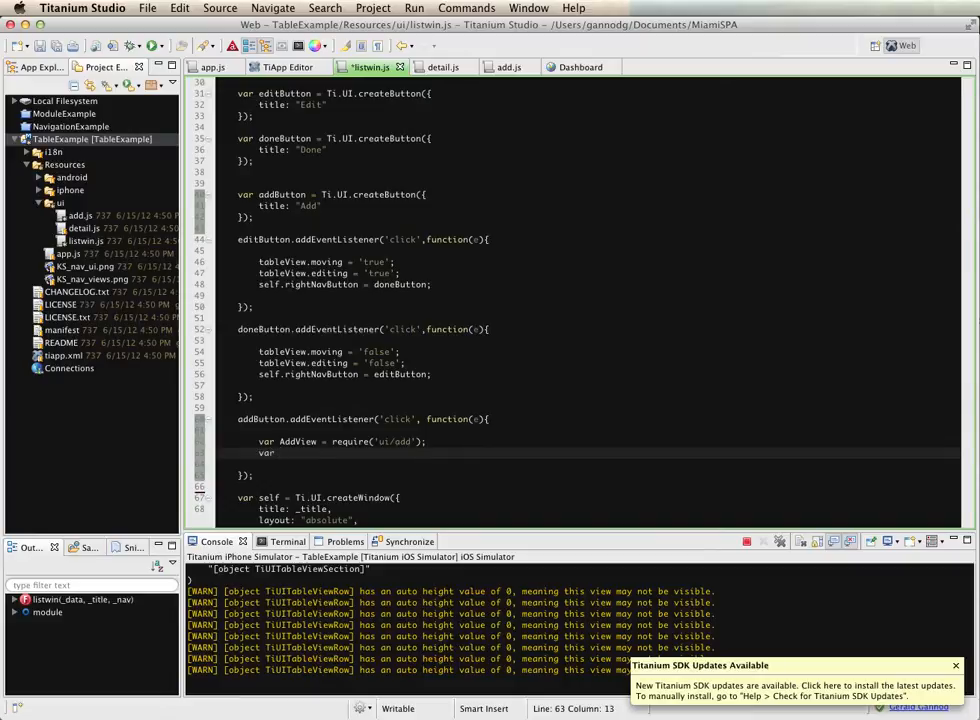
{"action": "type", "text": "addd"}
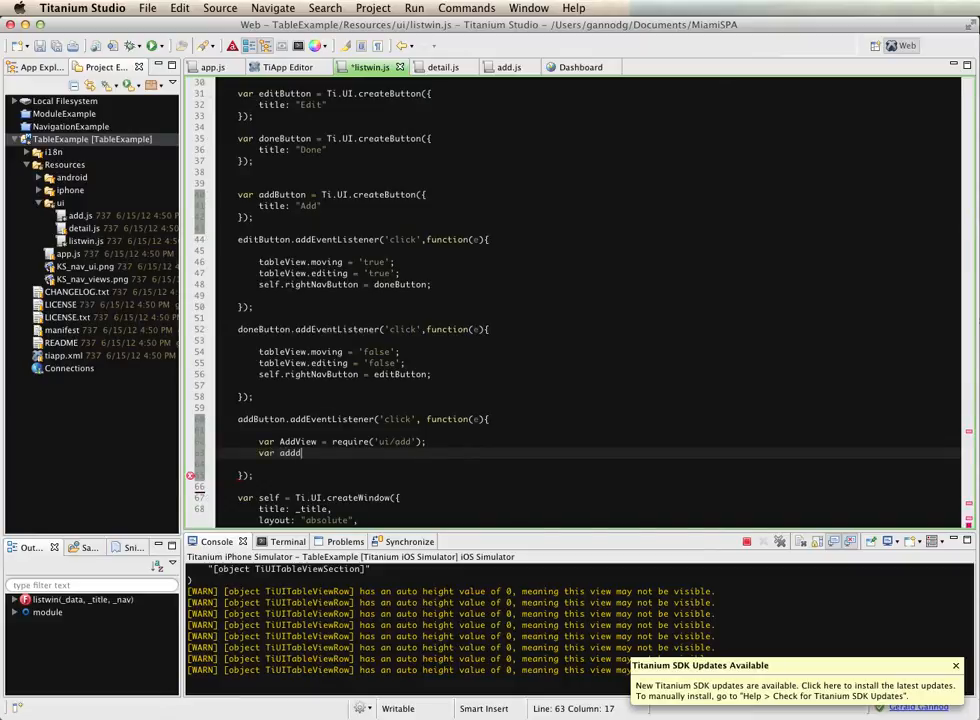
{"action": "type", "text": "= n"}
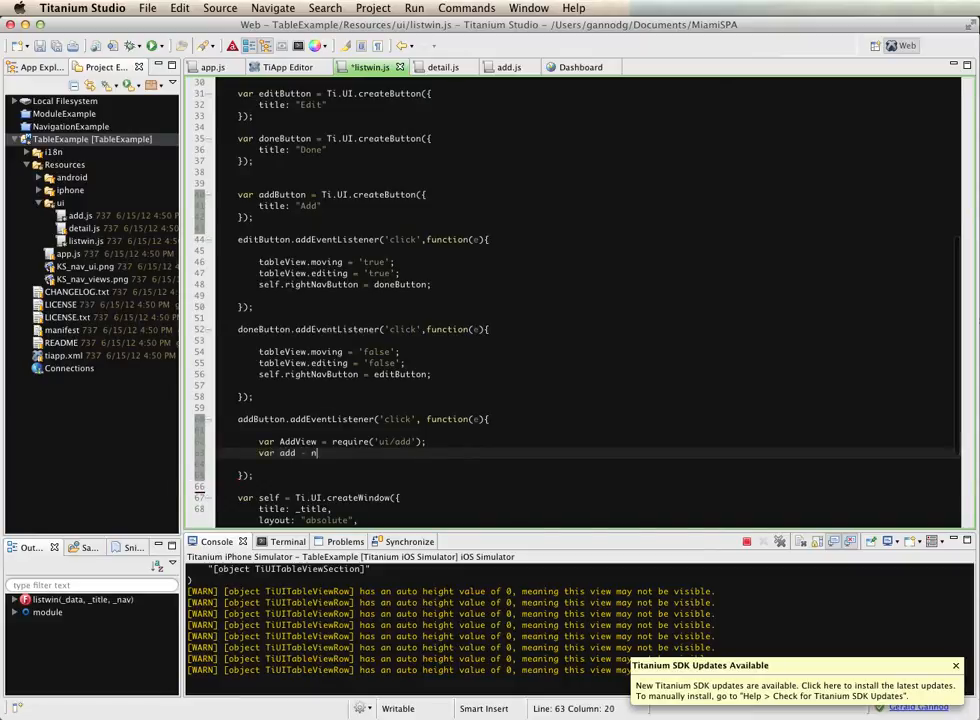
{"action": "type", "text": "ew"}
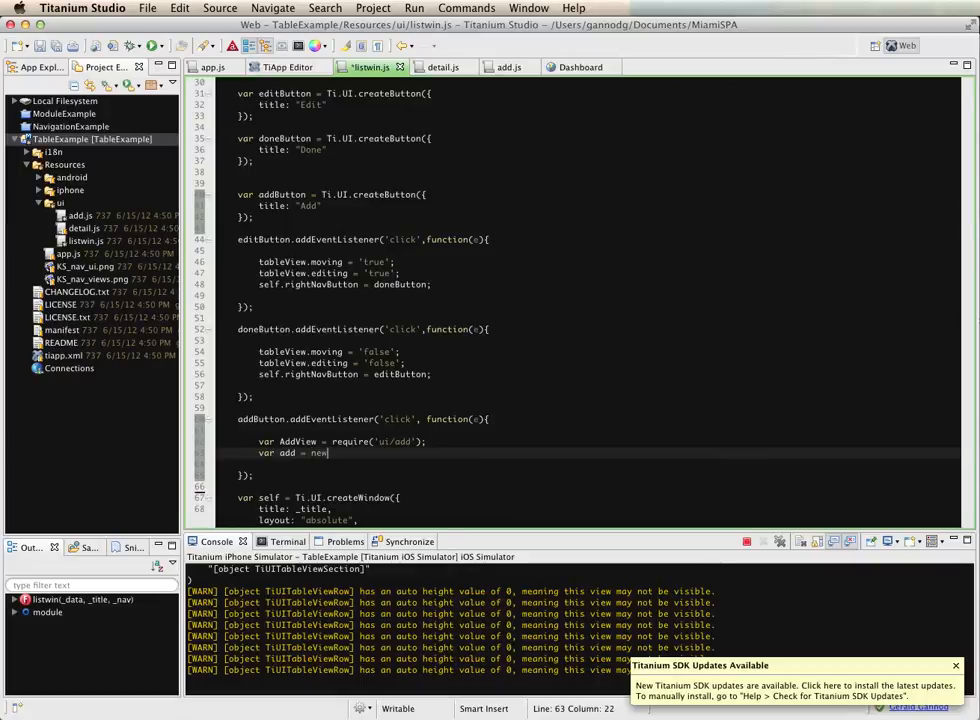
{"action": "type", "text": "AddView('"}
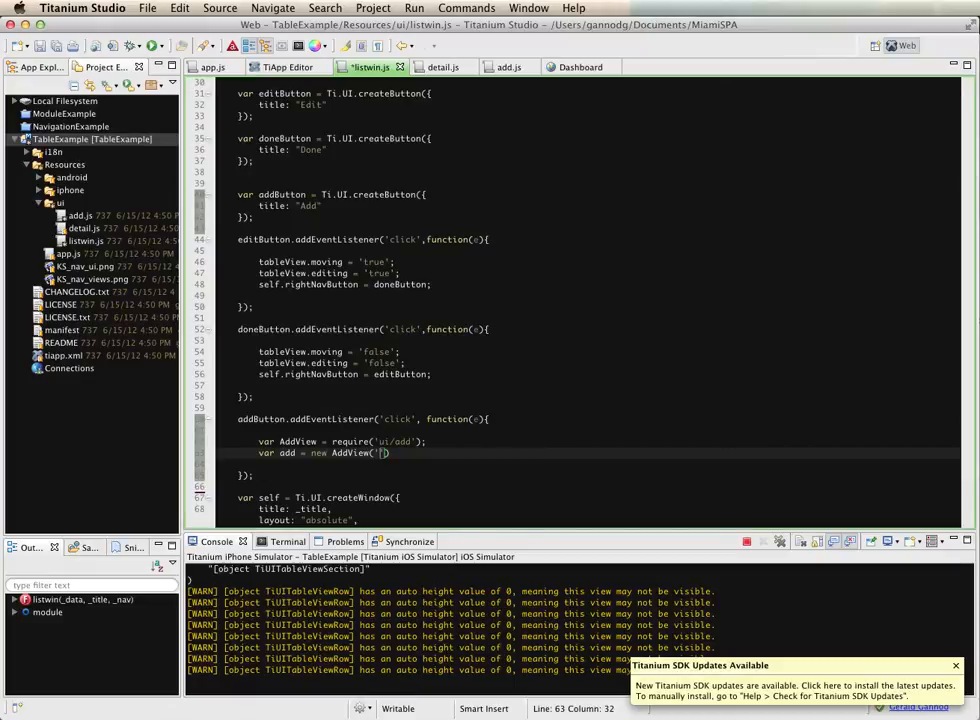
{"action": "type", "text": "Add"}
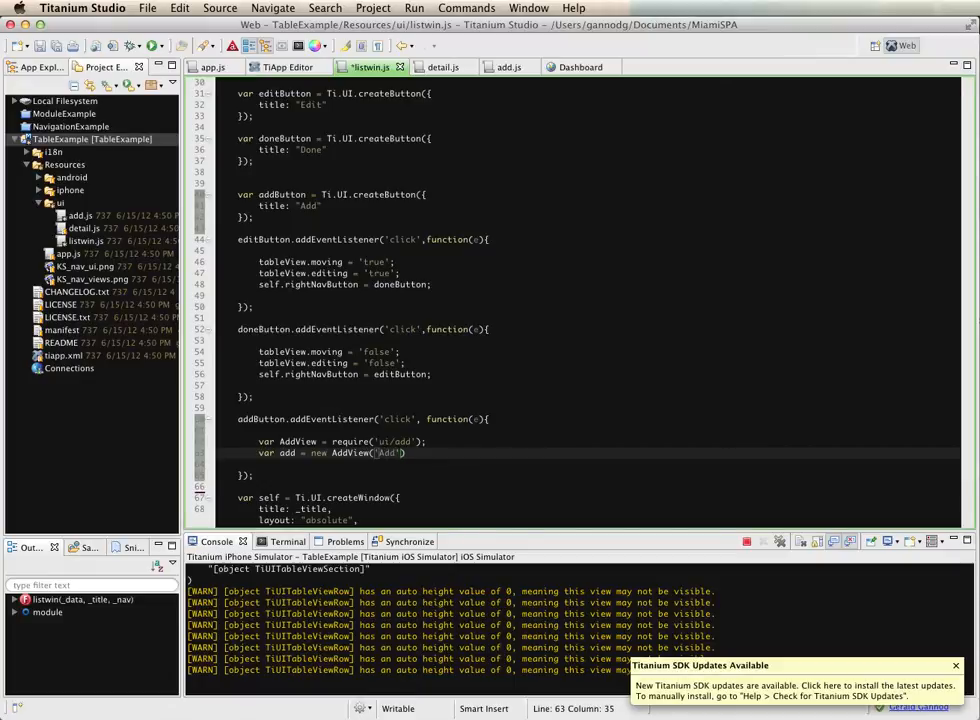
{"action": "type", "text": ", })"}
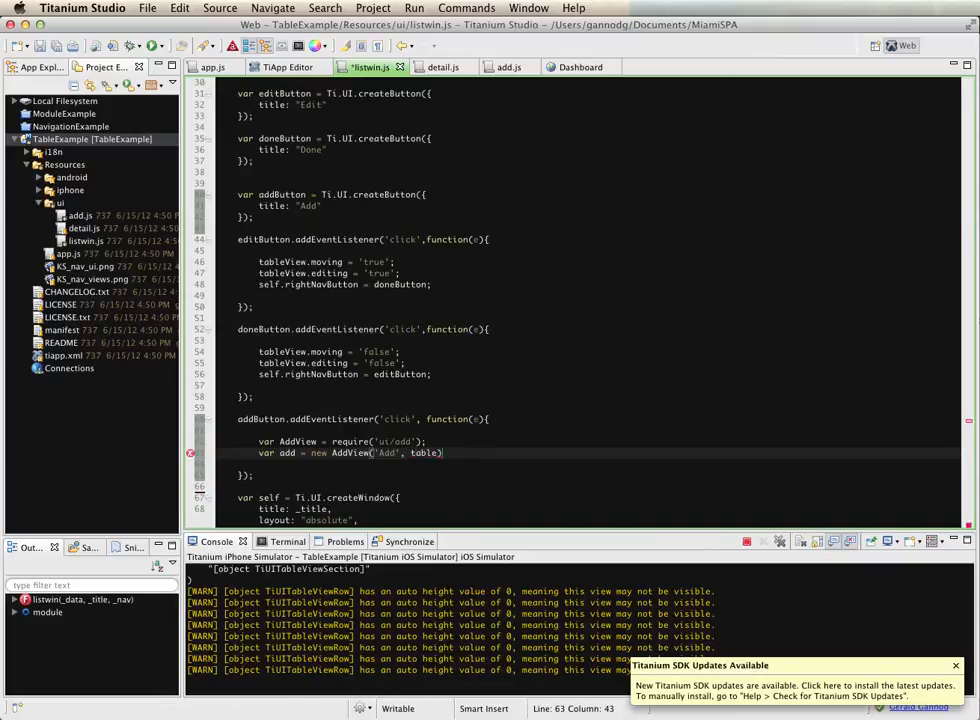
{"action": "type", "text": "tableView,"}
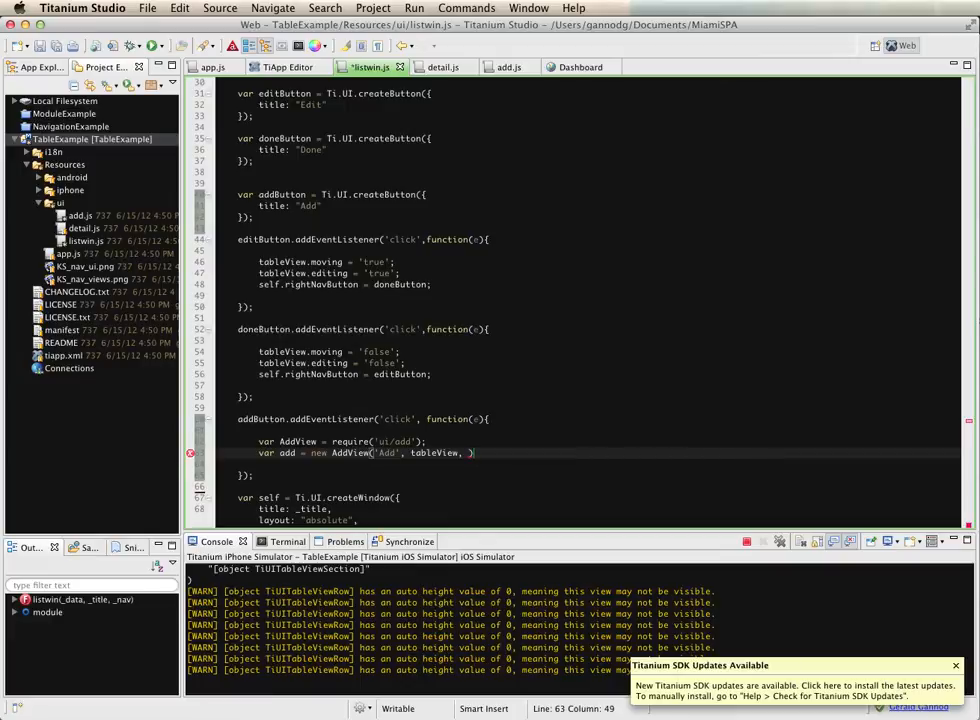
{"action": "type", "text": "nav"}
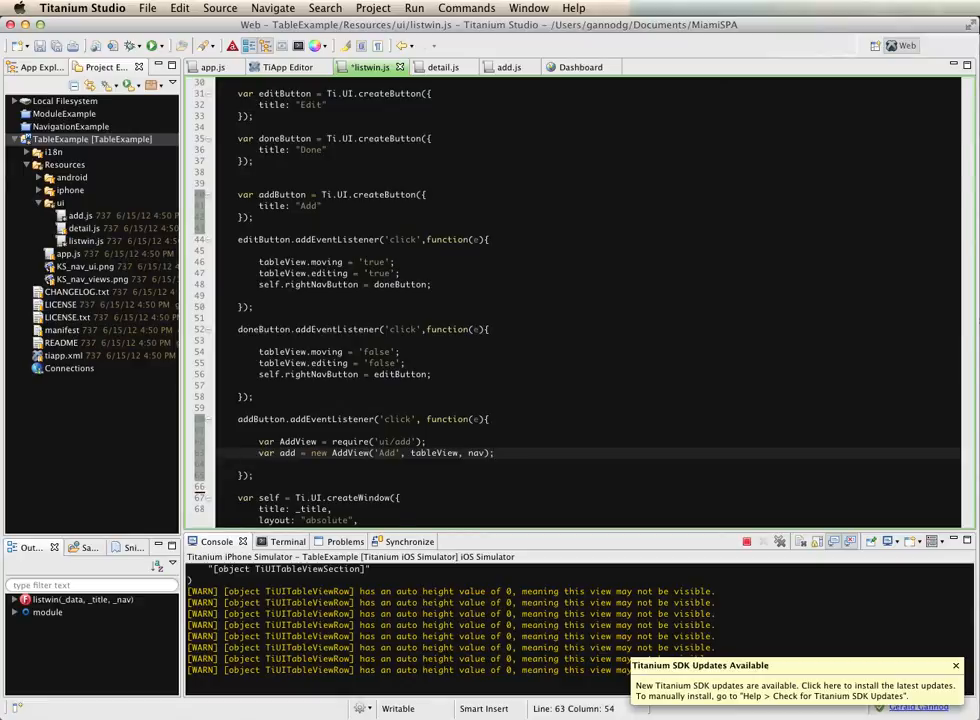
- Open the add view via nav.open(add, {animated: true})
{"action": "type", "text": "nav"}
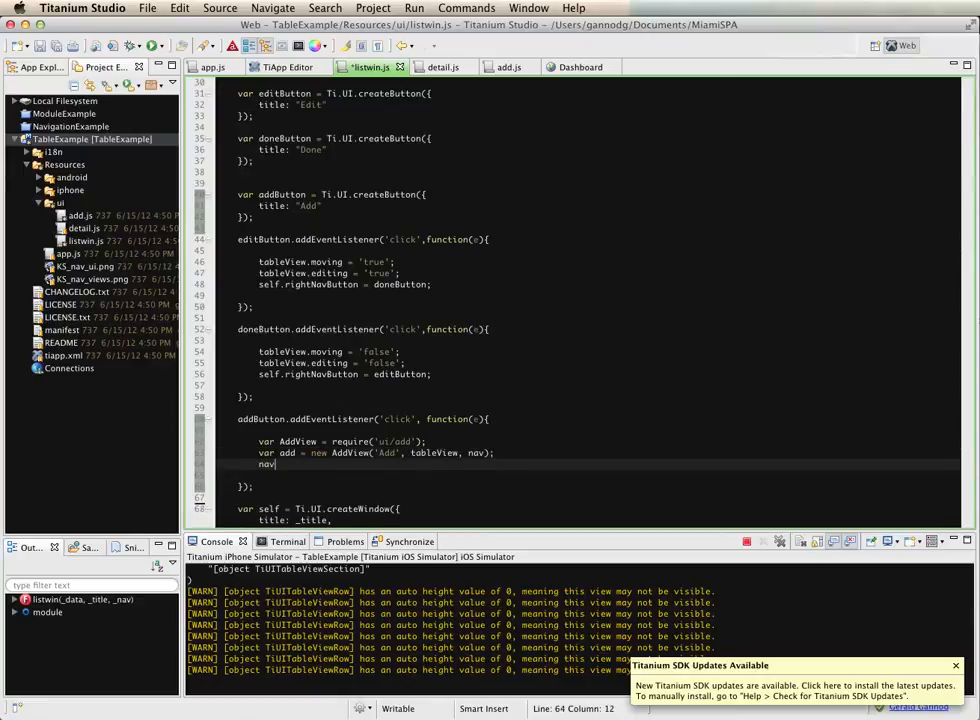
{"action": "type", "text": ".open()"}
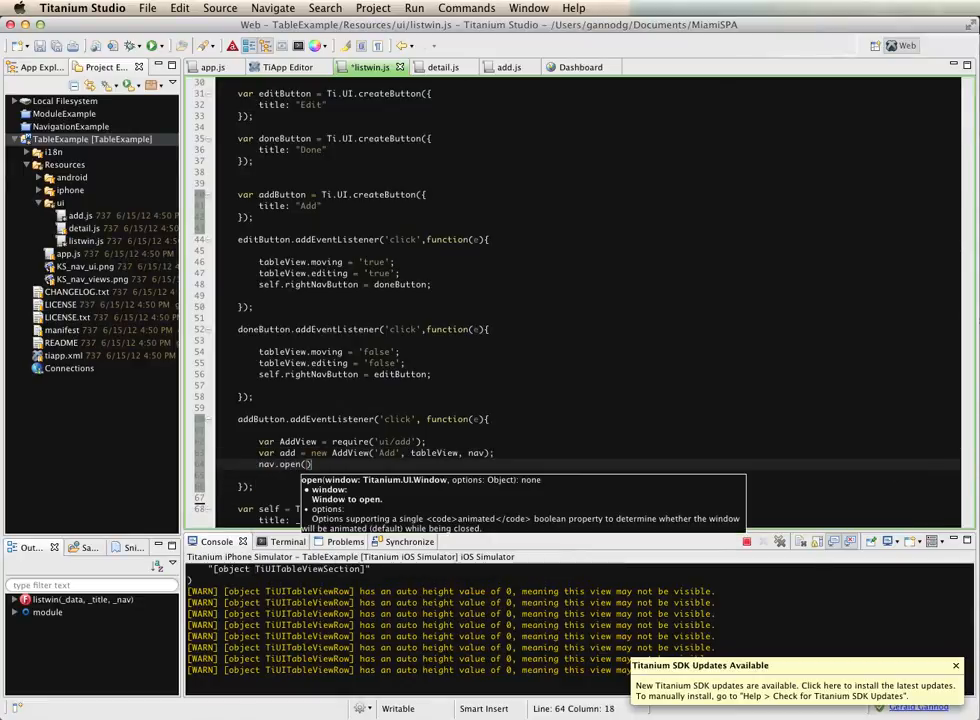
{"action": "type", "text": "add, { animated}"}
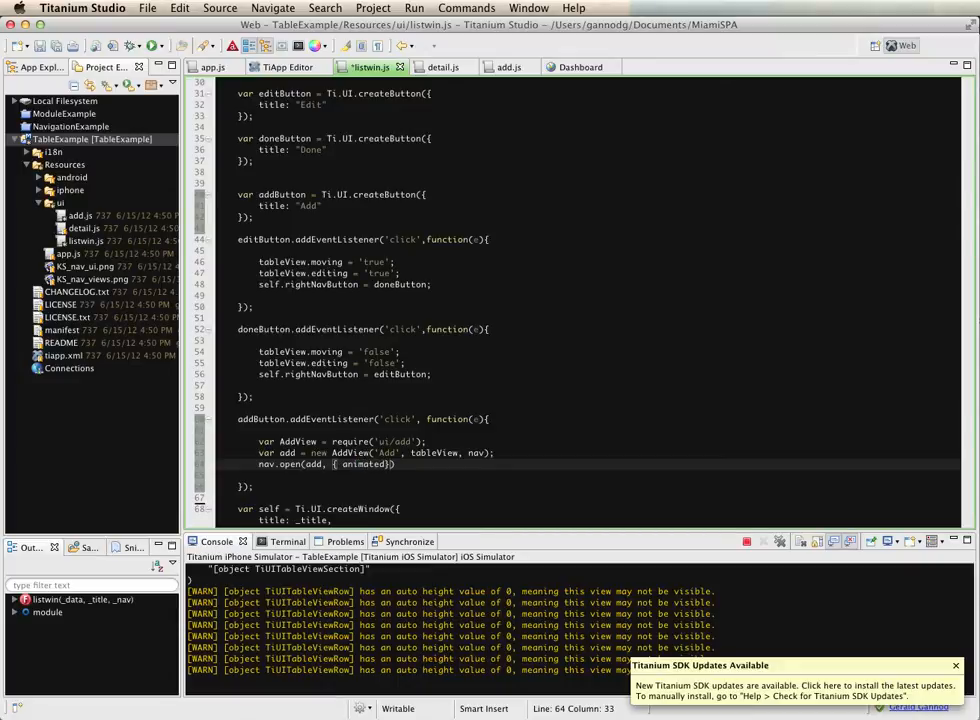
{"action": "type", "text": ": true'"}
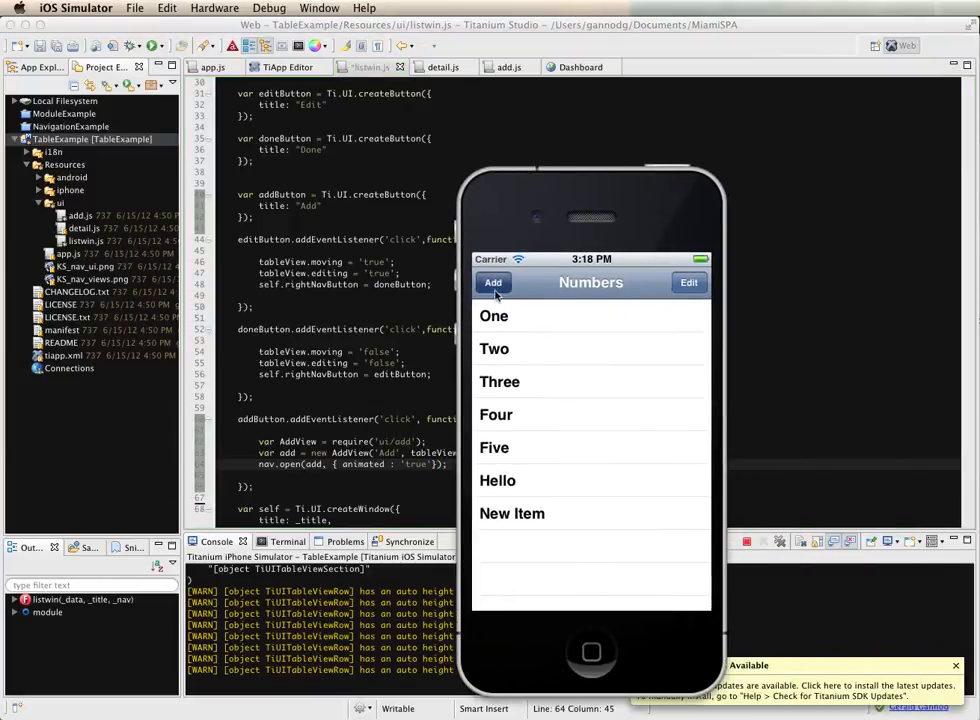
- Switch back to Titanium Studio and bring up the add.js source
{"action": "left_click", "coordinate": [494, 282]}
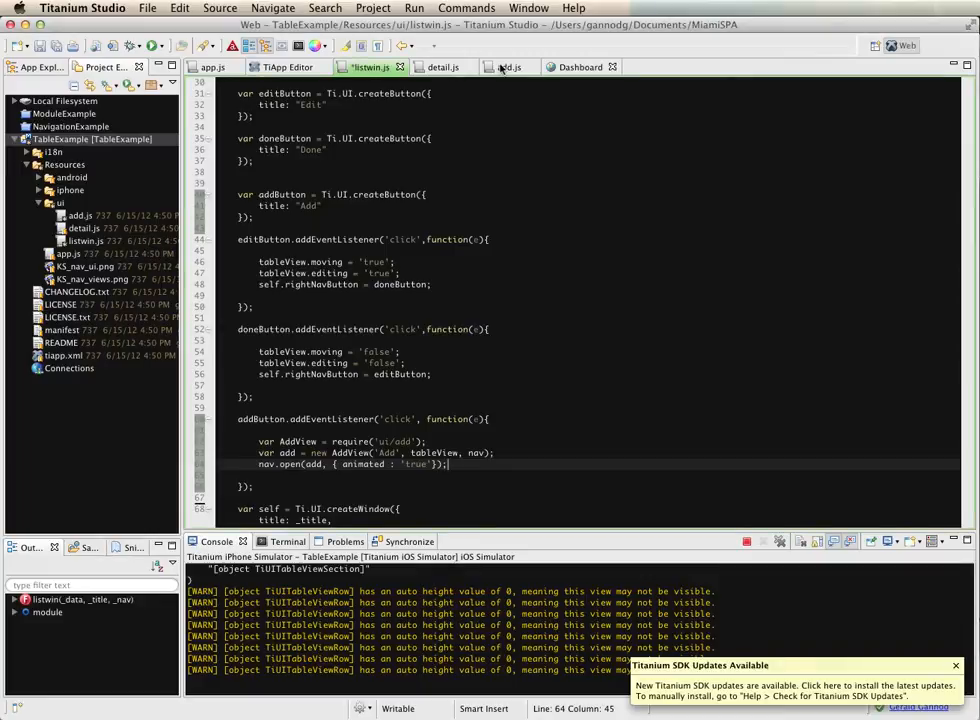
{"action": "left_click", "coordinate": [510, 66]}
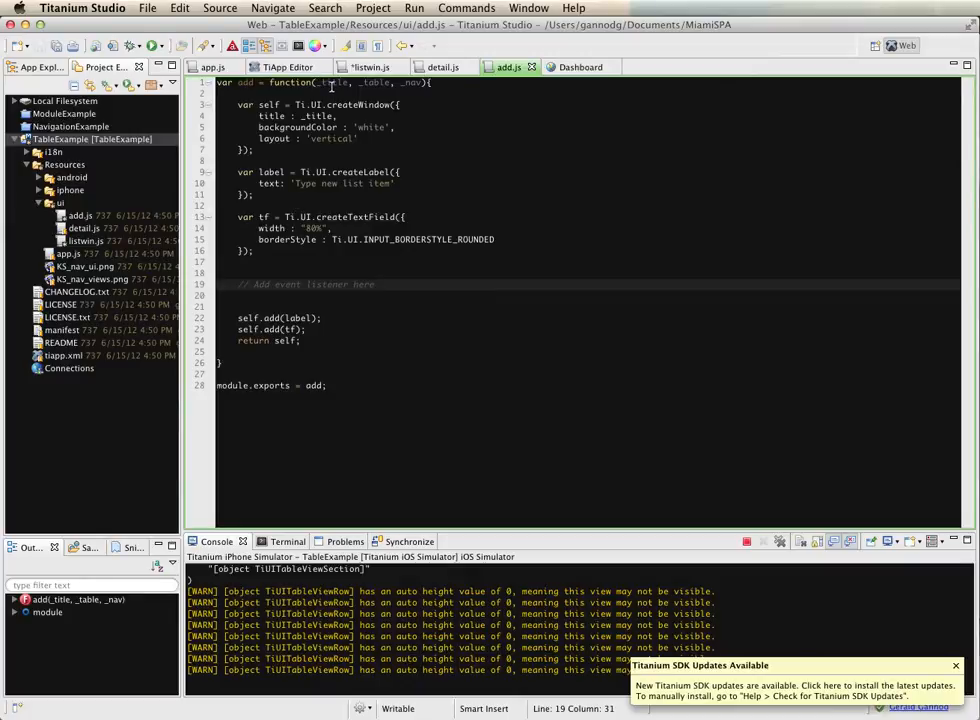
- Below the listener comment begin tf.addEventListener("return" in add.js
{"action": "left_click", "coordinate": [376, 284]}
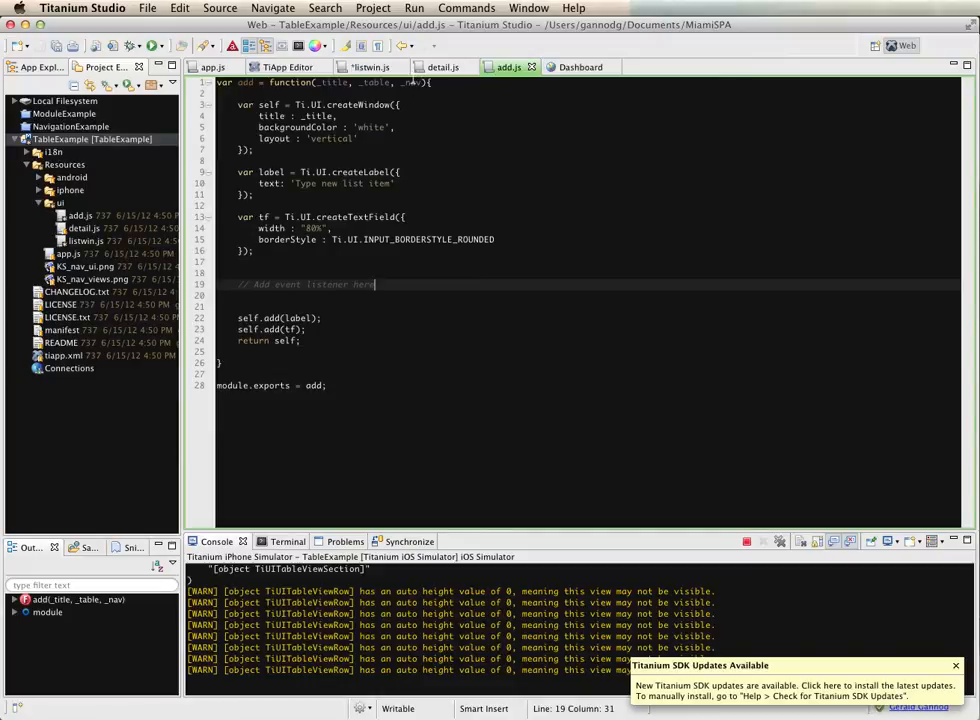
{"action": "mouse_move", "coordinate": [400, 100]}
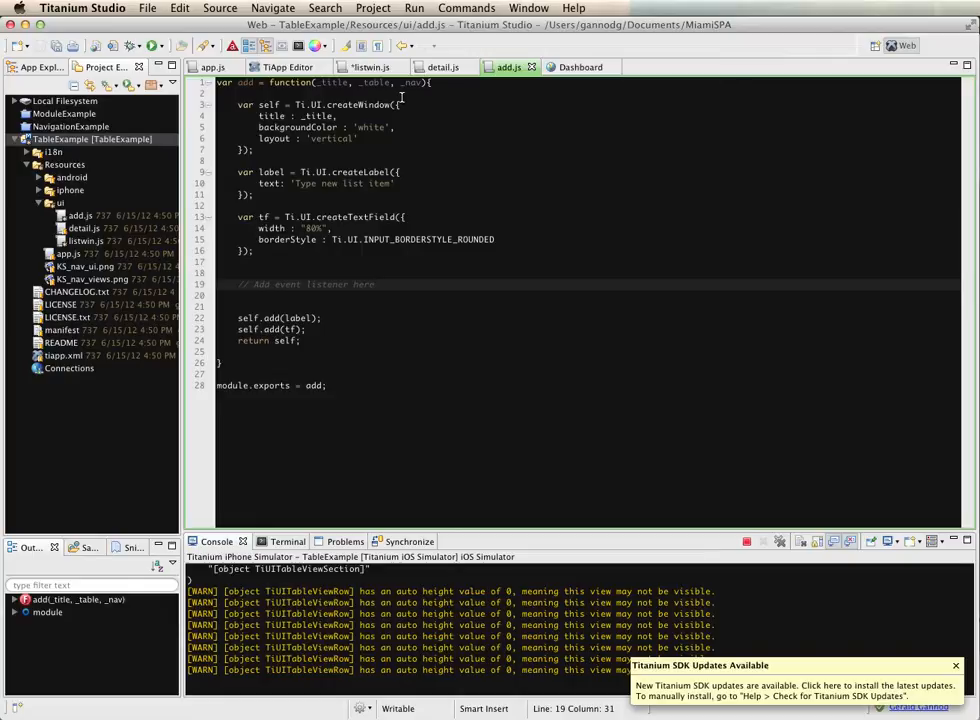
{"action": "mouse_move", "coordinate": [356, 204]}
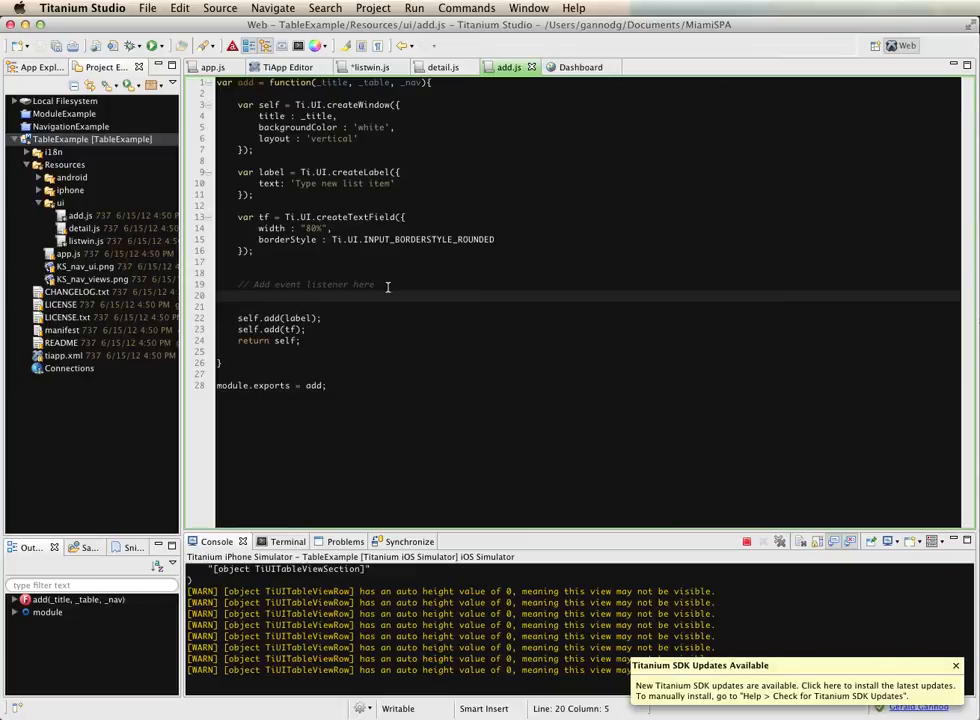
{"action": "type", "text": "tf.addEventListener"}
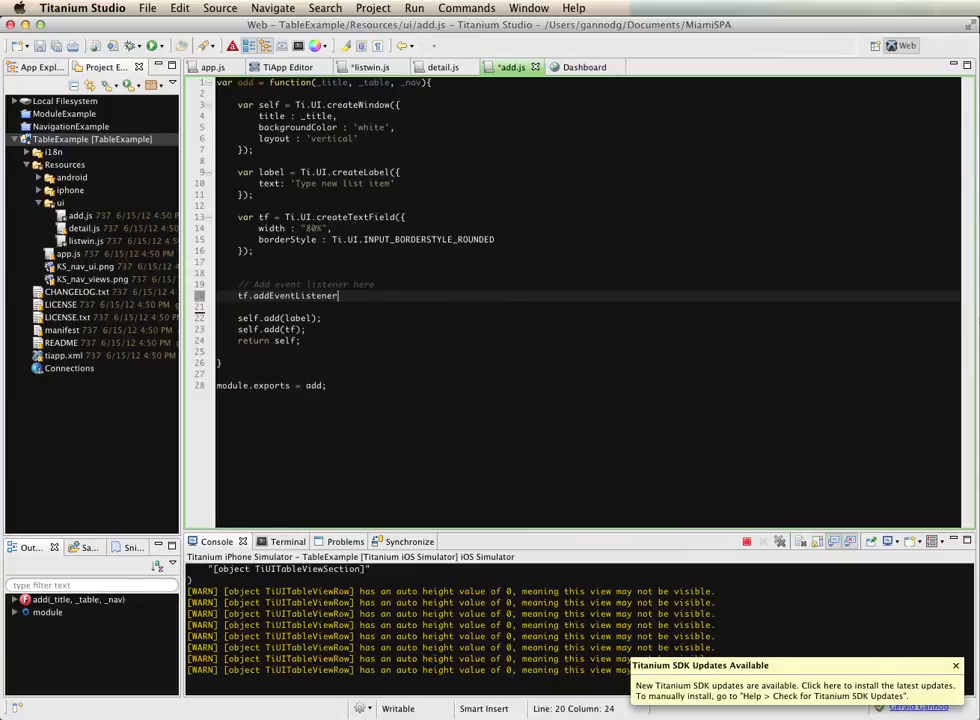
{"action": "type", "text": "(\""}
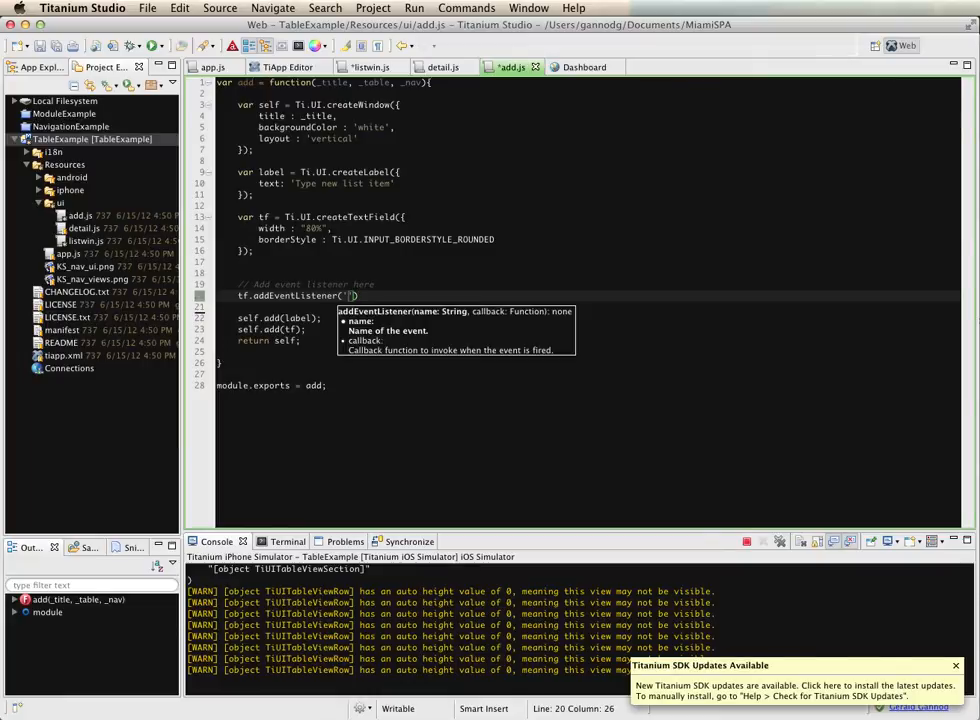
{"action": "type", "text": "return"}
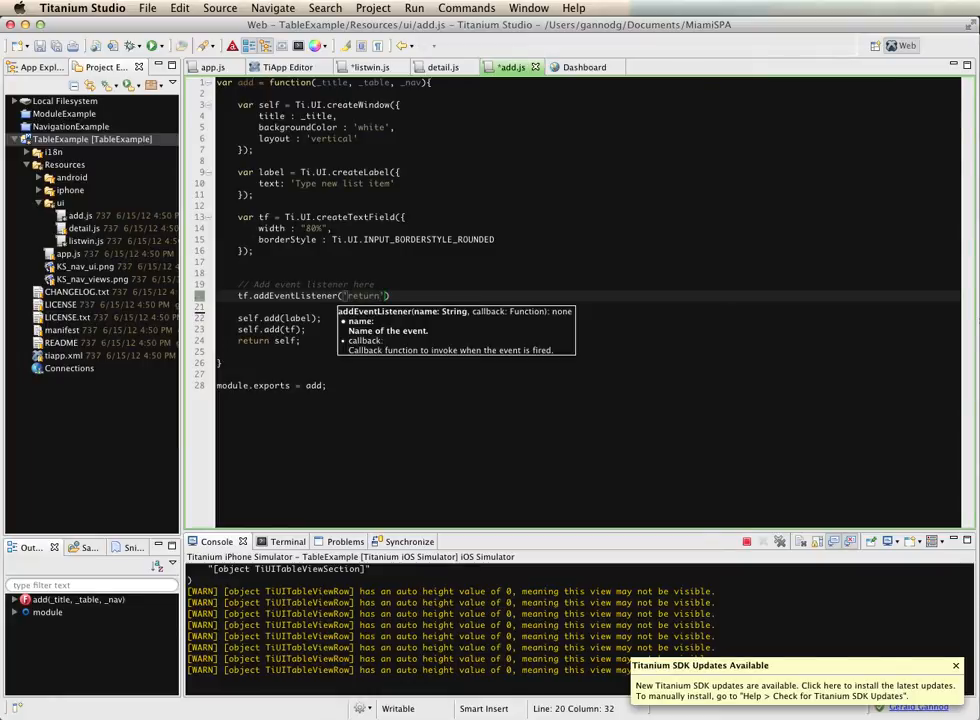
{"action": "mouse_move", "coordinate": [568, 486]}
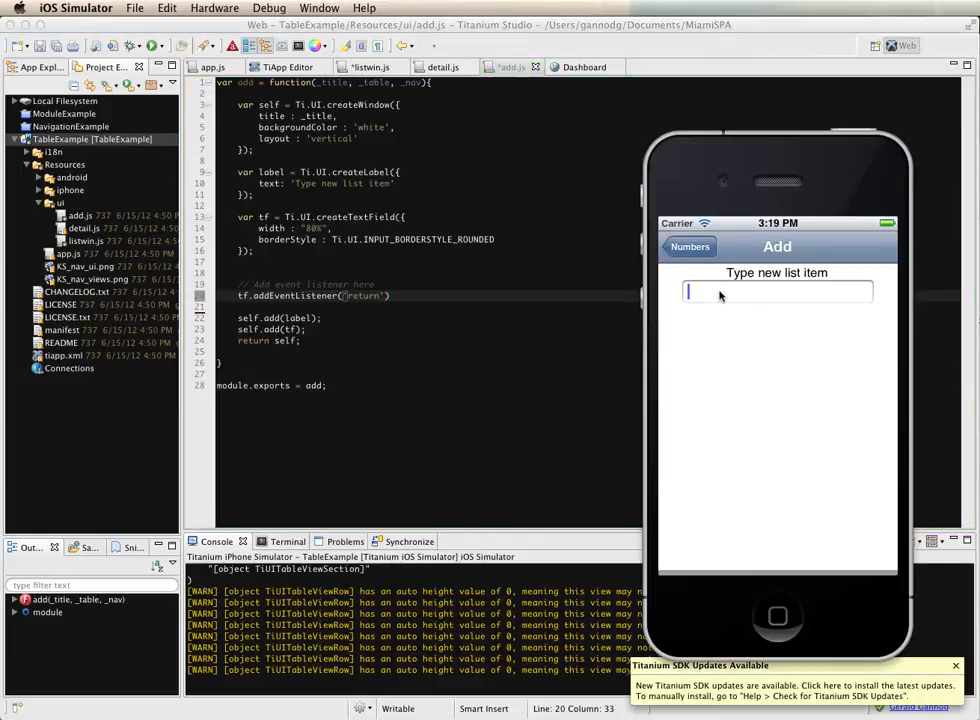
- Focus the Add screen's new list item field so the keyboard appears
{"action": "left_click", "coordinate": [776, 292]}
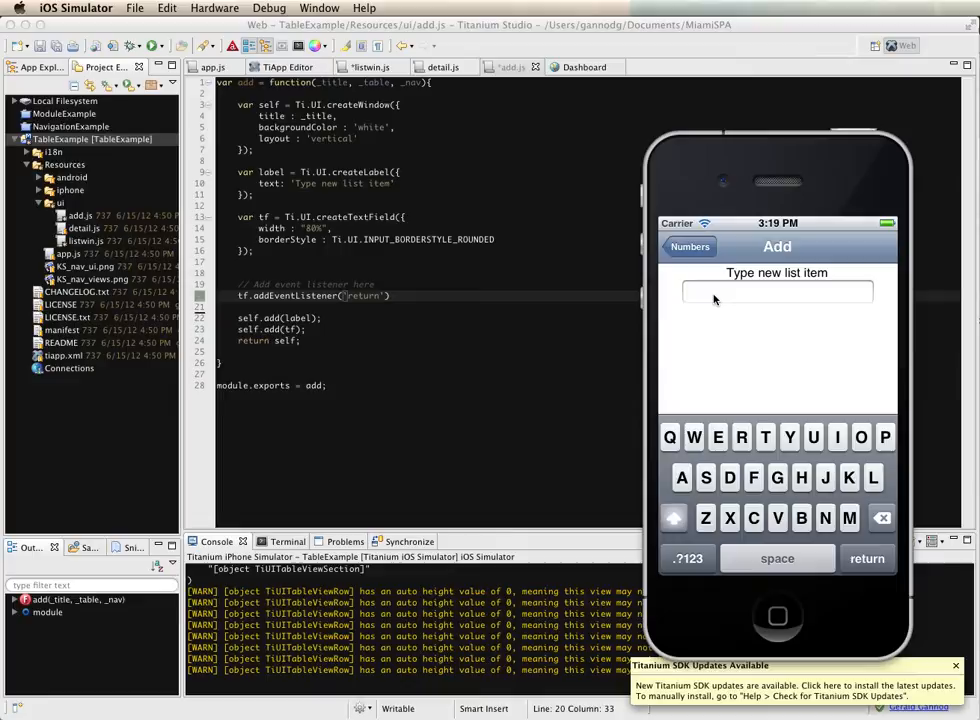
{"action": "mouse_move", "coordinate": [752, 356]}
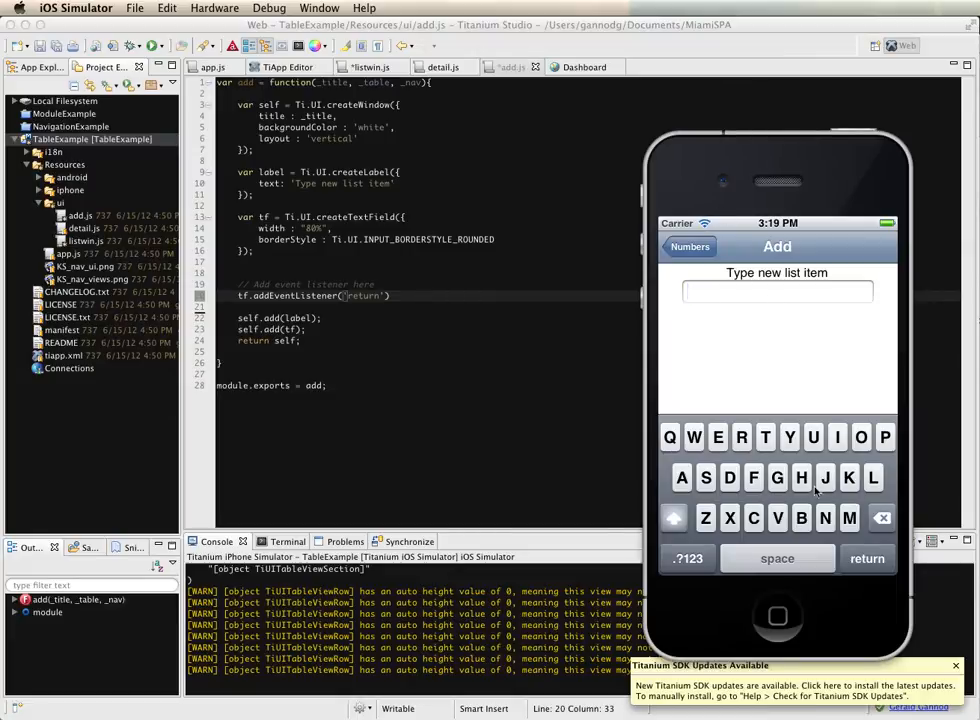
{"action": "mouse_move", "coordinate": [688, 364]}
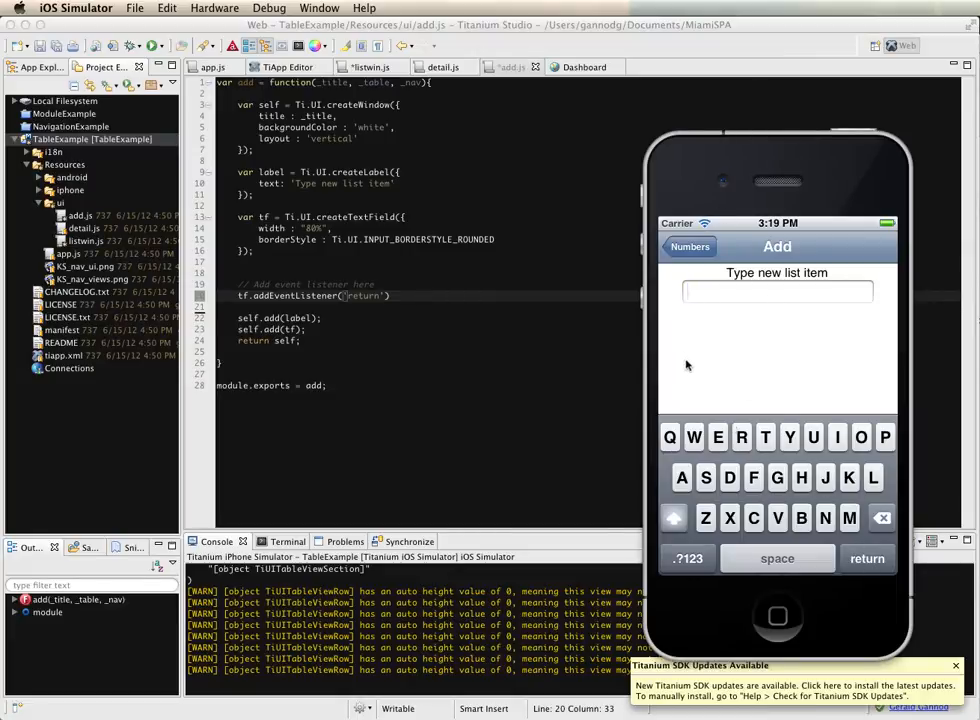
{"action": "mouse_move", "coordinate": [692, 358]}
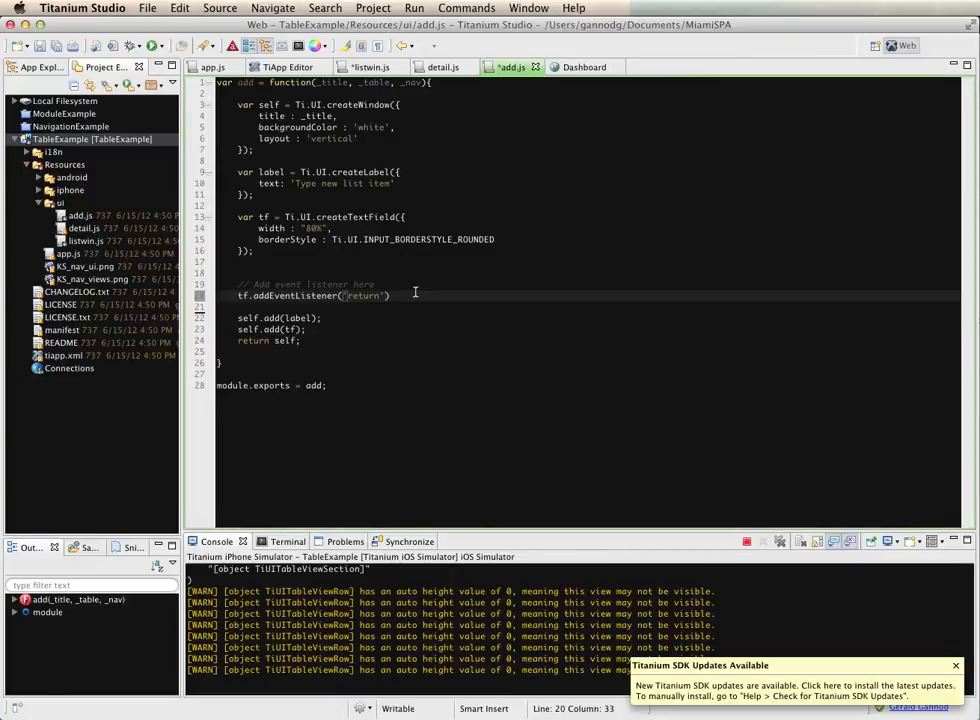
- Complete the return listener signature with function(e) and blur the text field
{"action": "type", "text": ", r"}
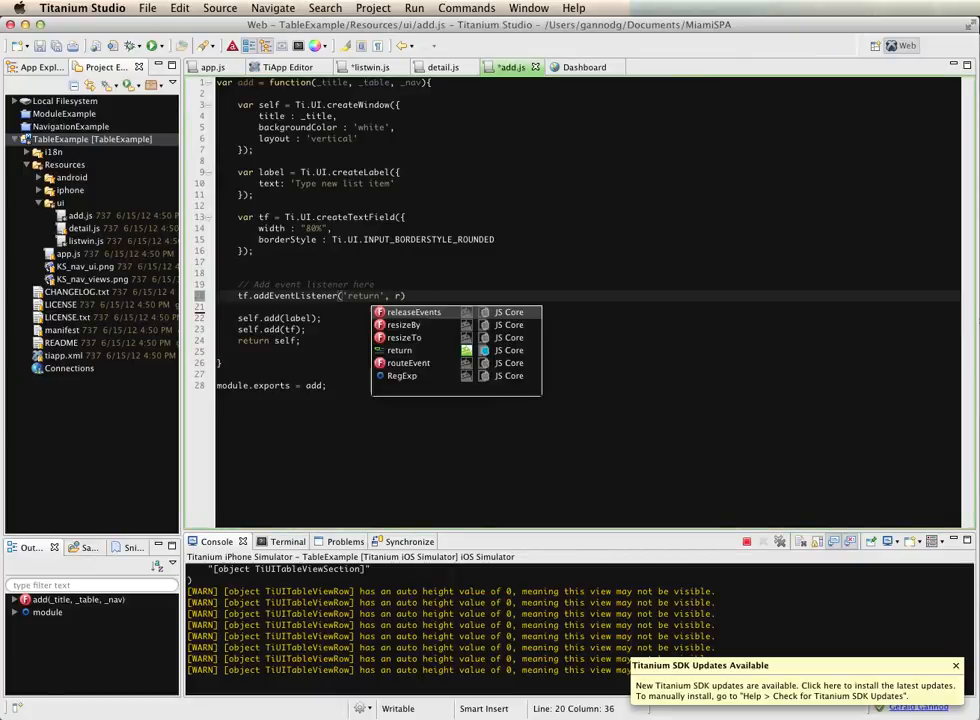
{"action": "type", "text": "function()"}
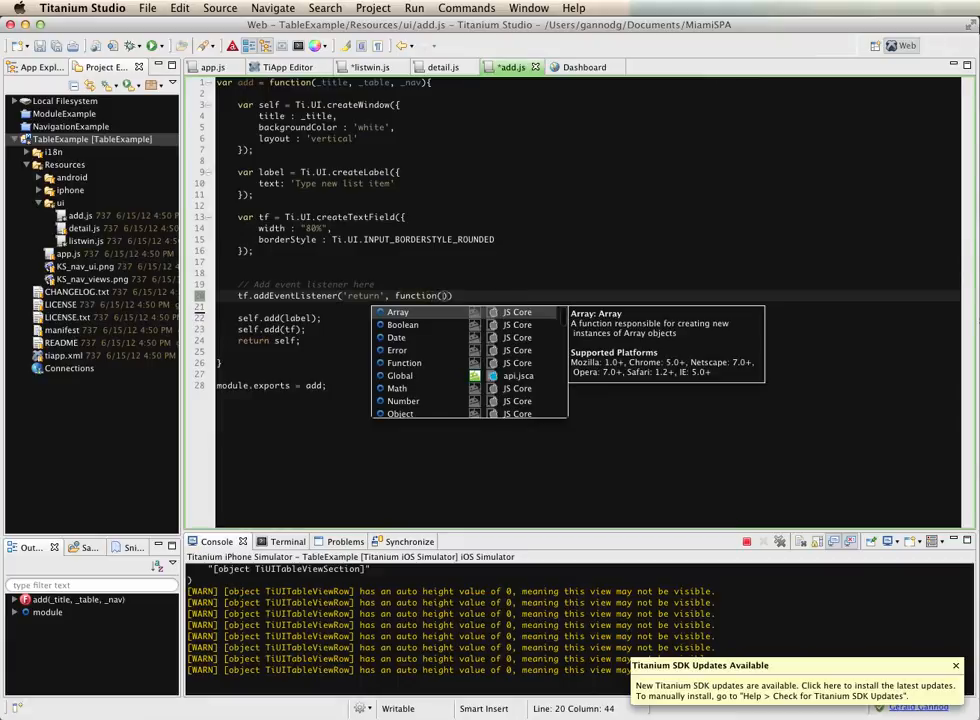
{"action": "type", "text": "e"}
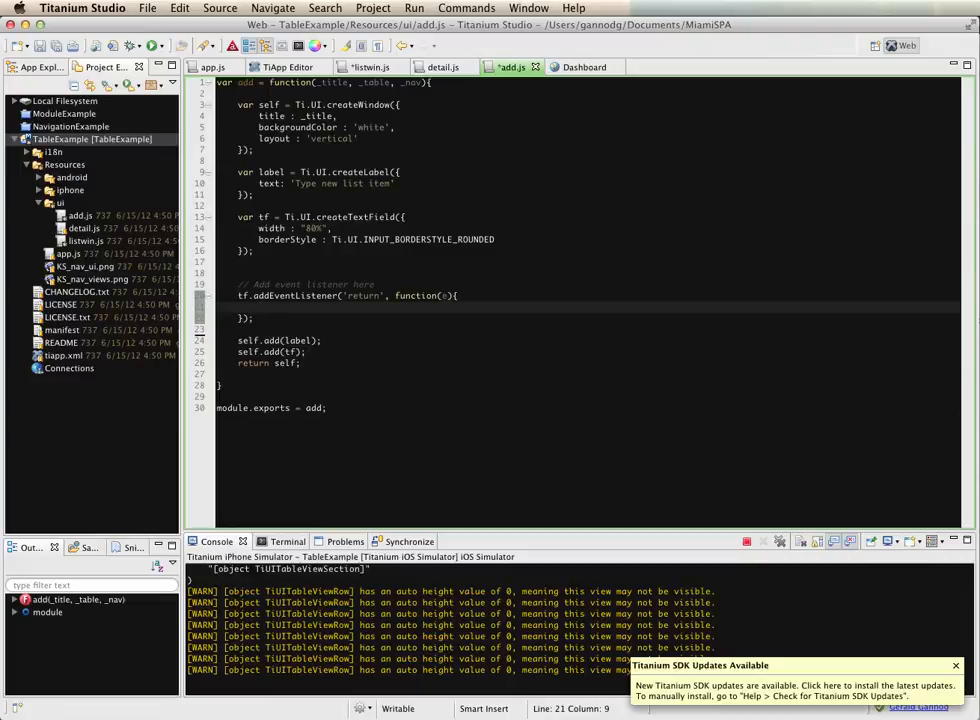
{"action": "type", "text": "tfblur();"}
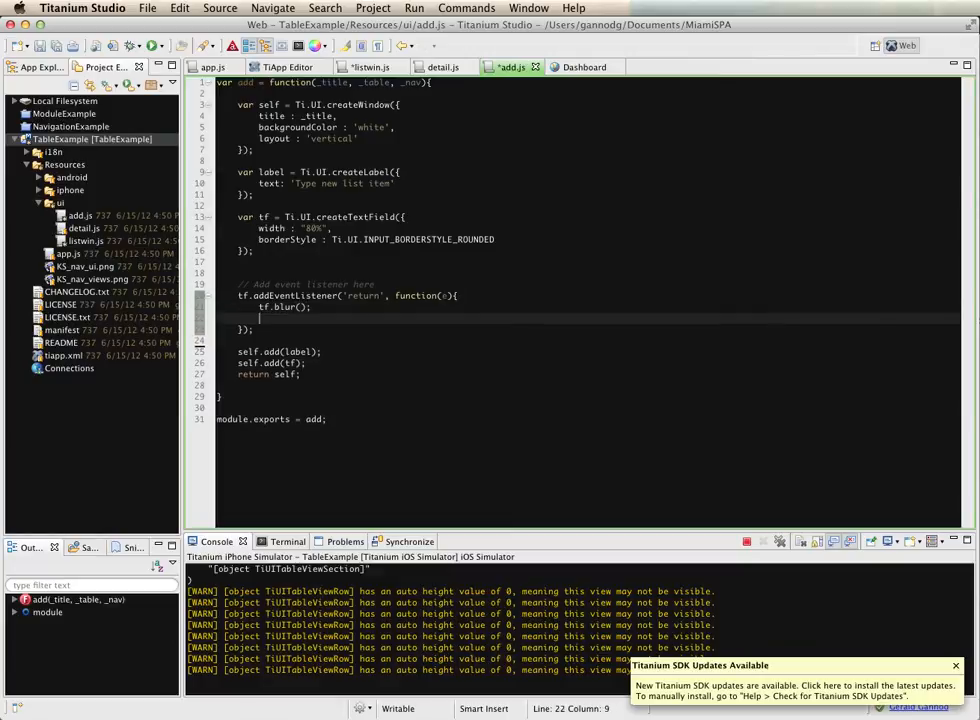
- Begin var row = Ti.UI.createTableViewRow({ objName: 'listenRow'
{"action": "type", "text": "var"}
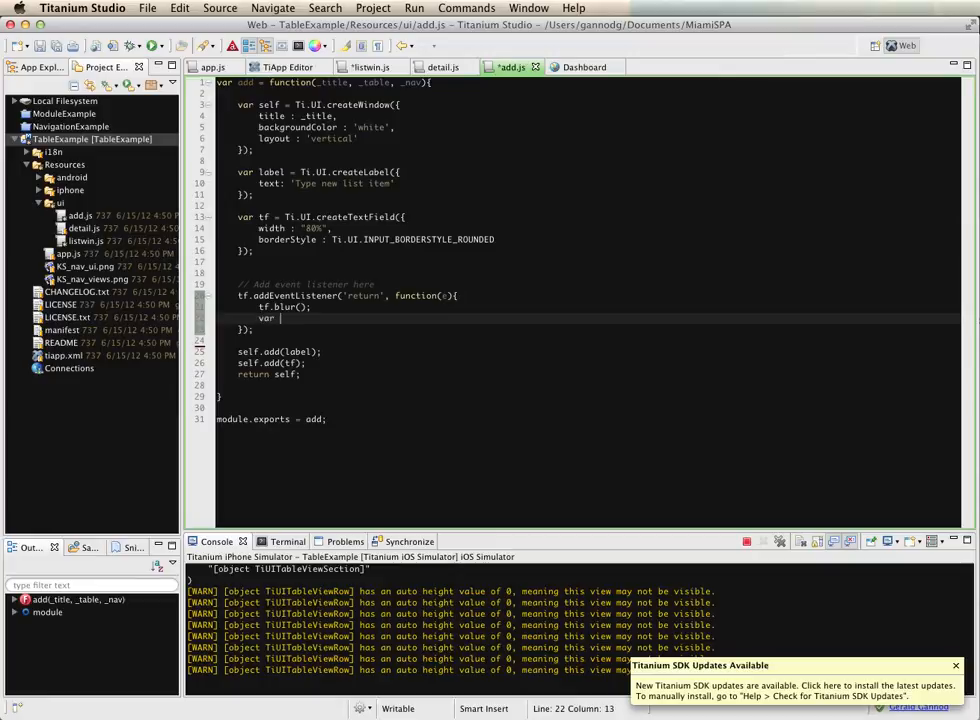
{"action": "type", "text": "row ="}
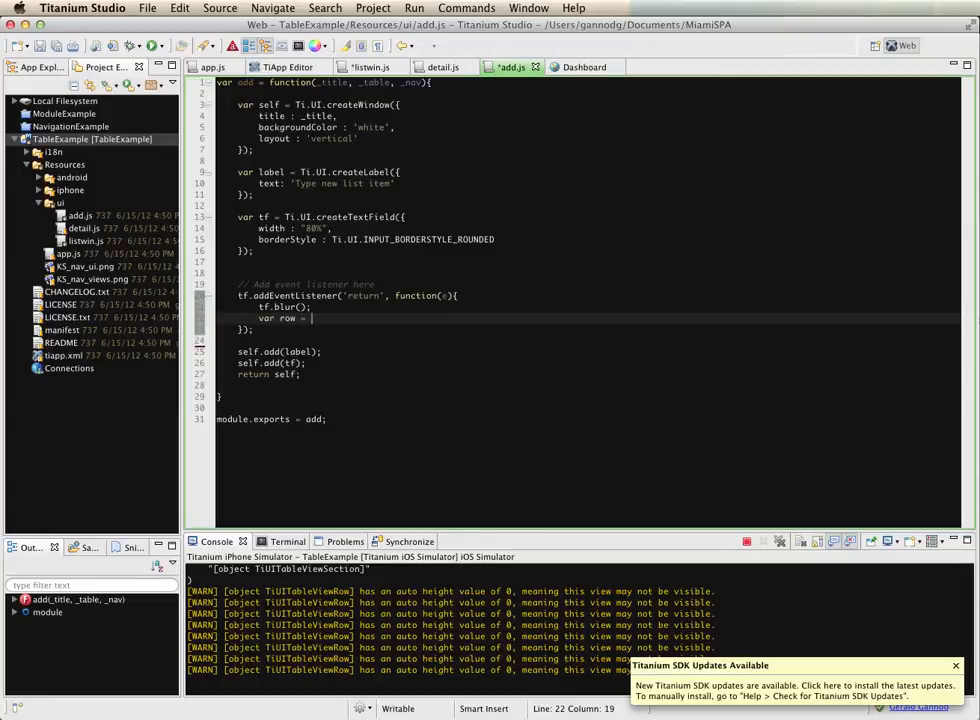
{"action": "type", "text": "Table.i"}
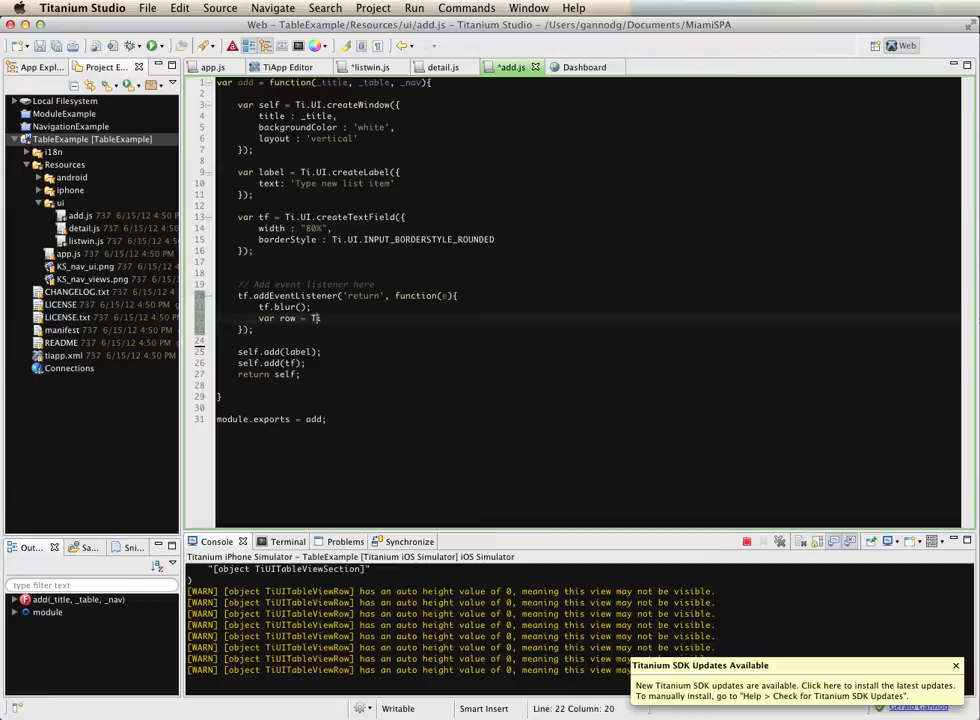
{"action": "type", "text": "i"}
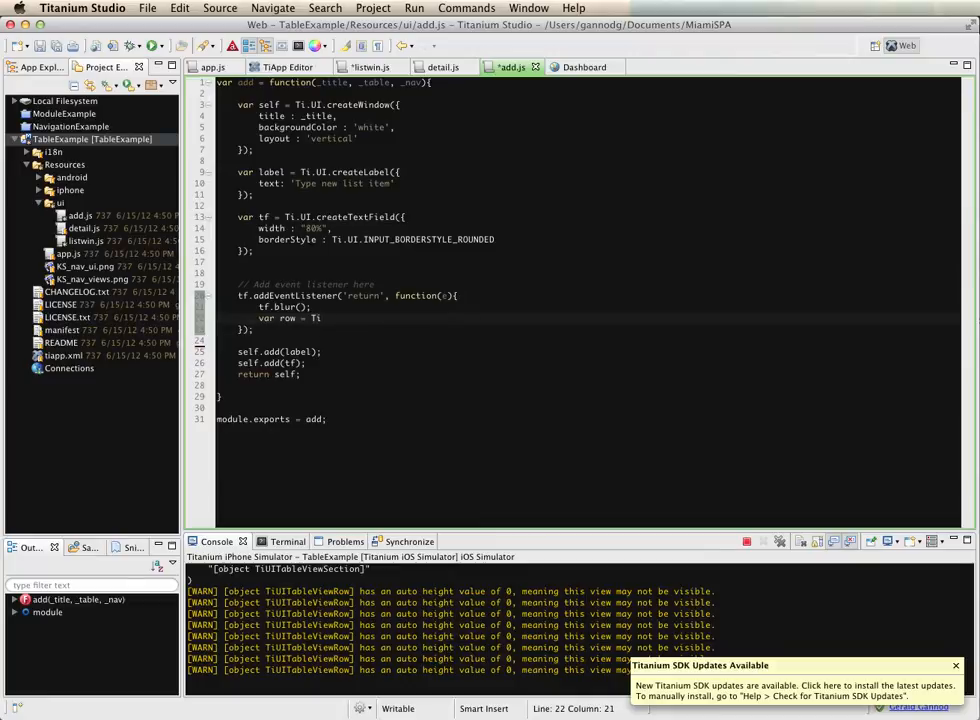
{"action": "type", "text": ".UI.createTableViewRow({"}
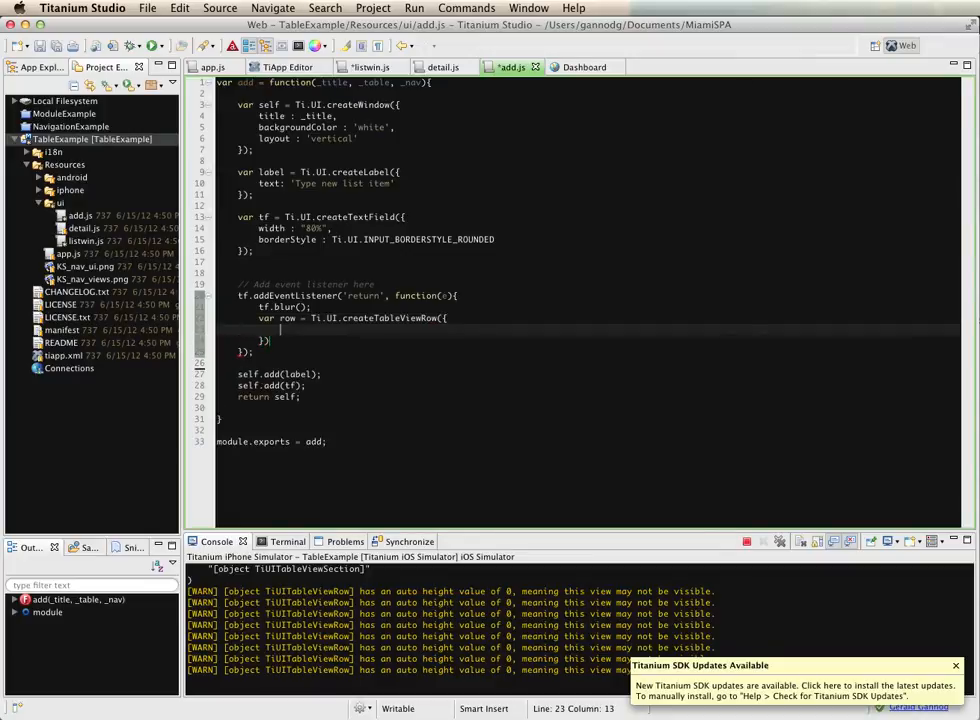
{"action": "type", "text": "obj"}
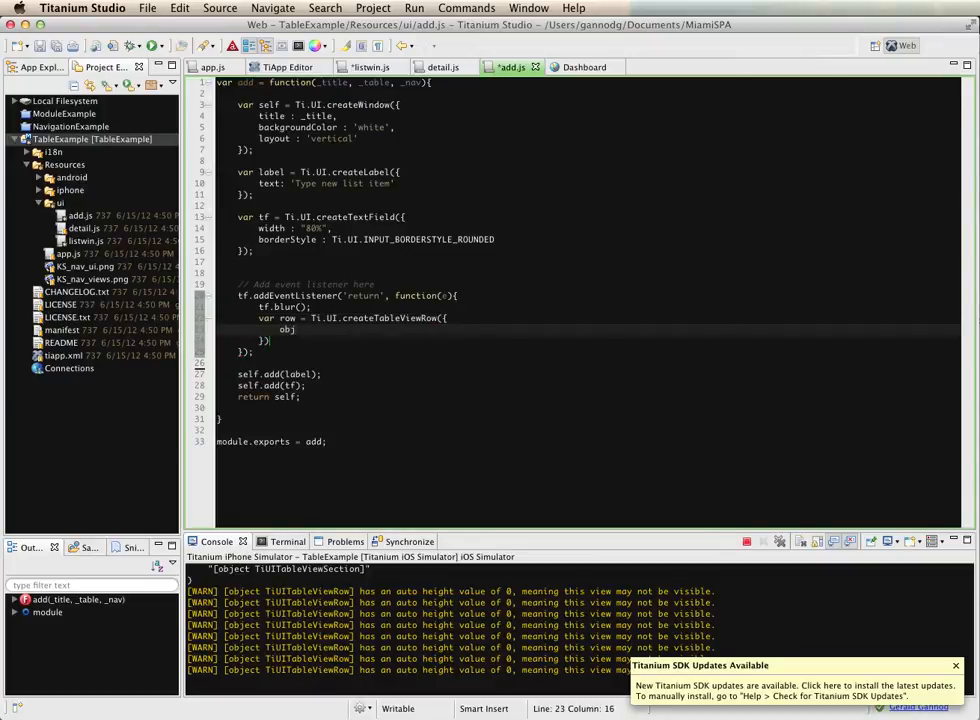
{"action": "type", "text": "Name: '"}
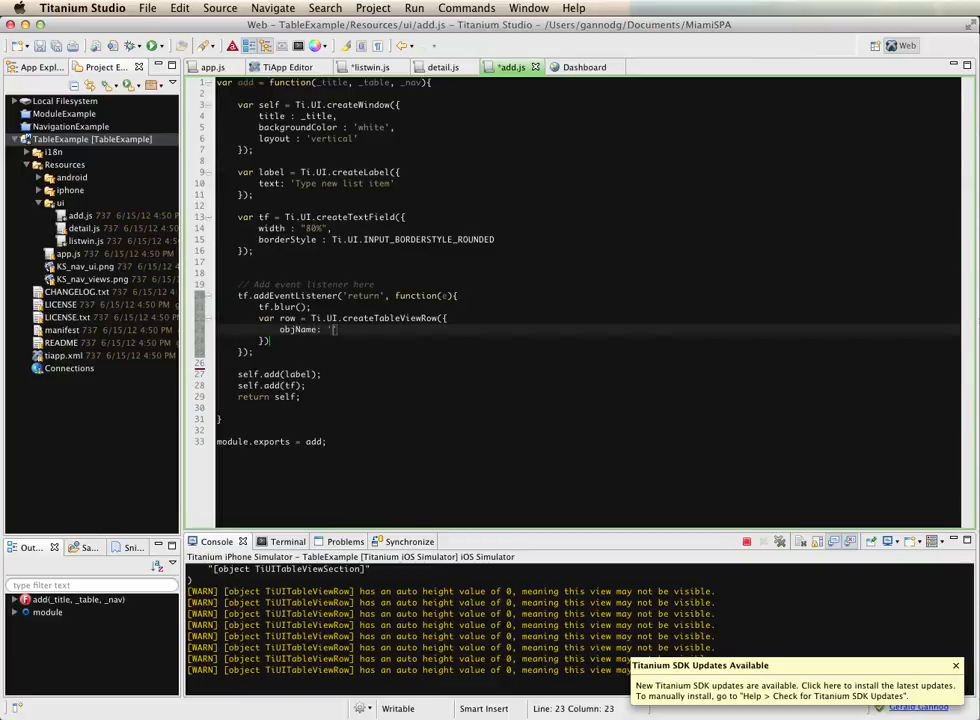
{"action": "type", "text": "listwinRow',"}
{"action": "type", "text": "rowIndex: "}
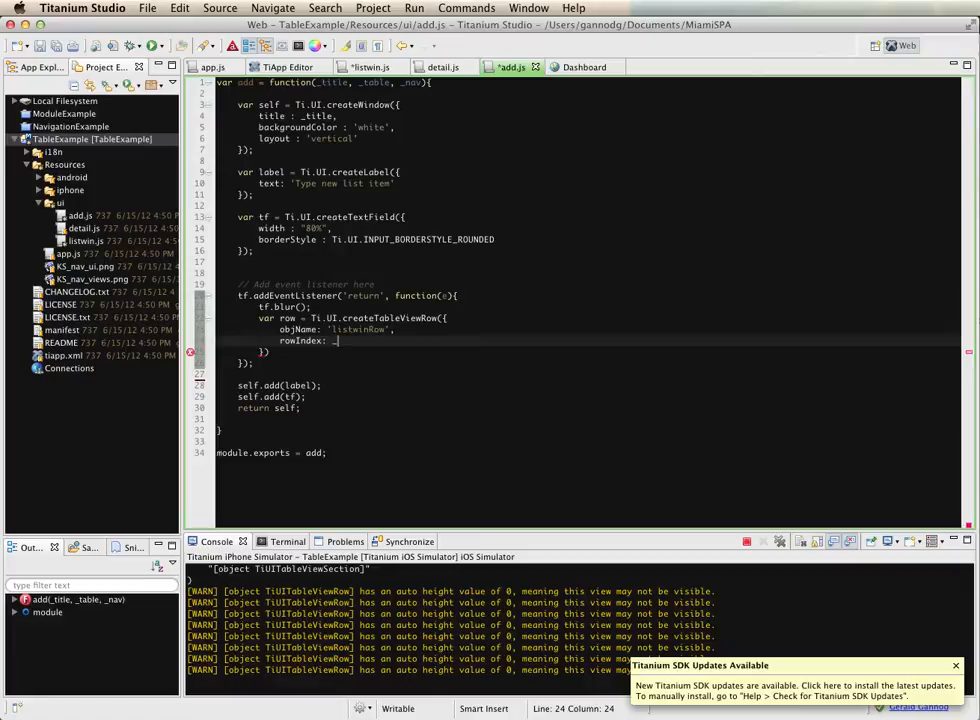
- Set rowIndex: _table.data[0].rowCount and title: tf.value on the row
{"action": "type", "text": "_table"}
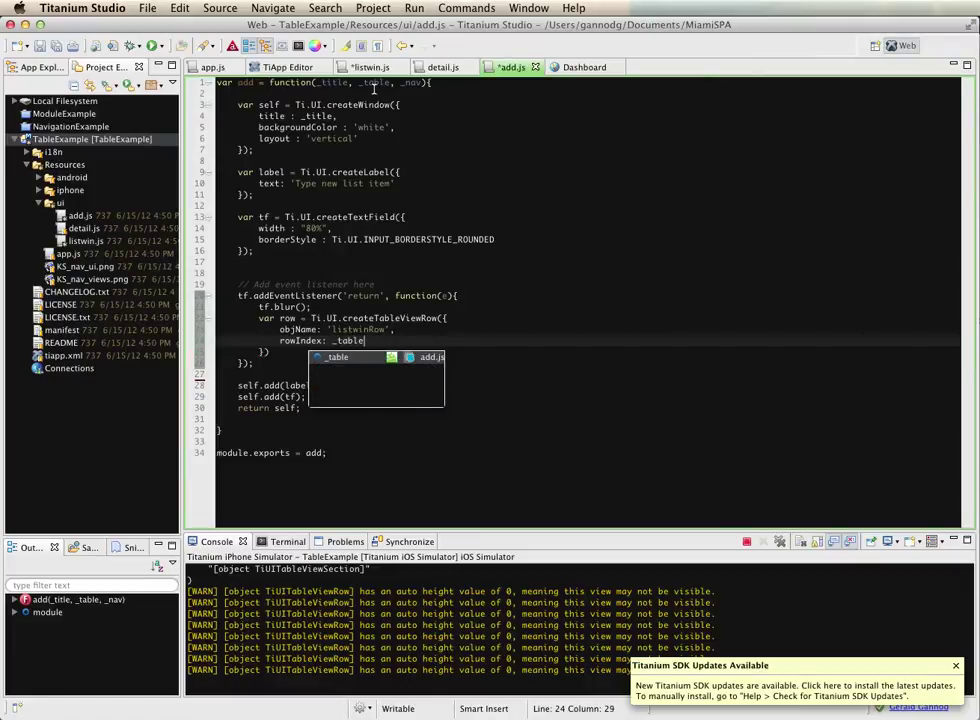
{"action": "type", "text": "."}
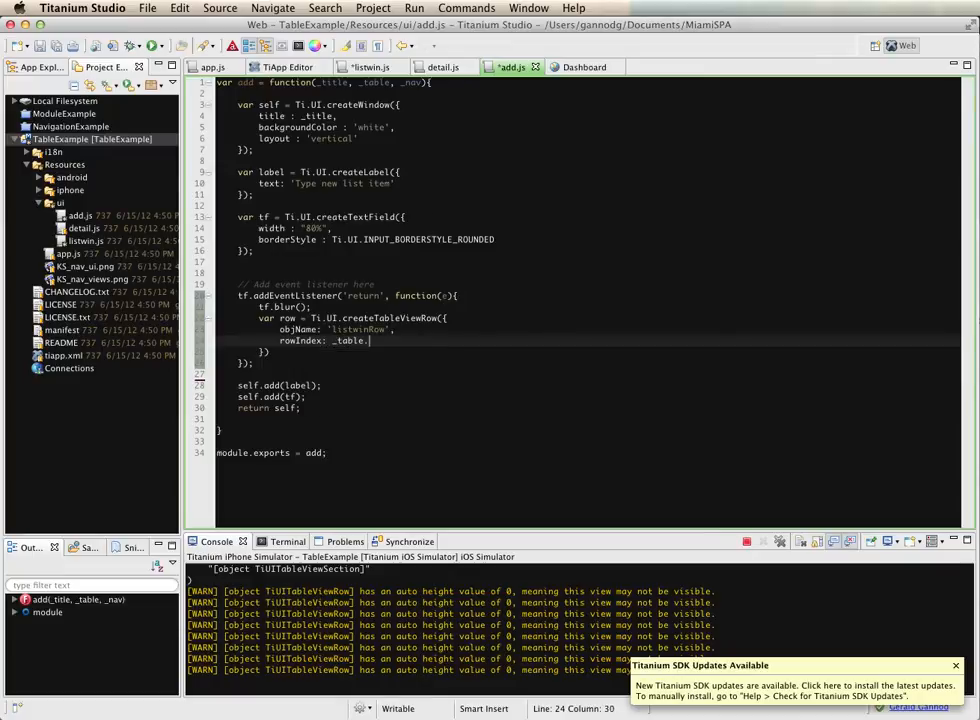
{"action": "type", "text": ".data[0]"}
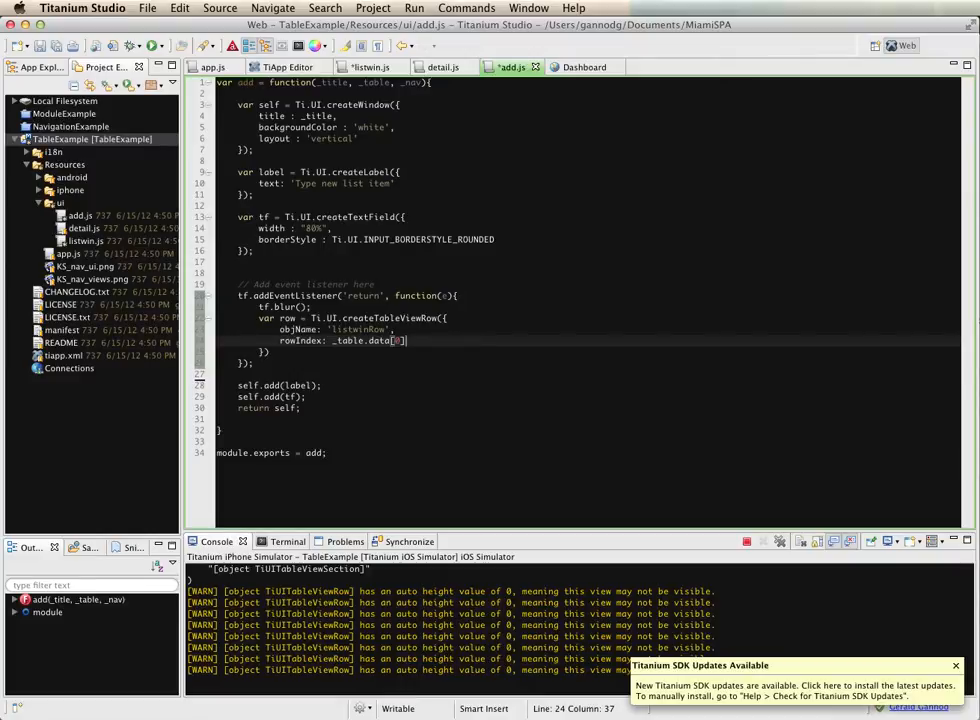
{"action": "type", "text": ".rowCount,"}
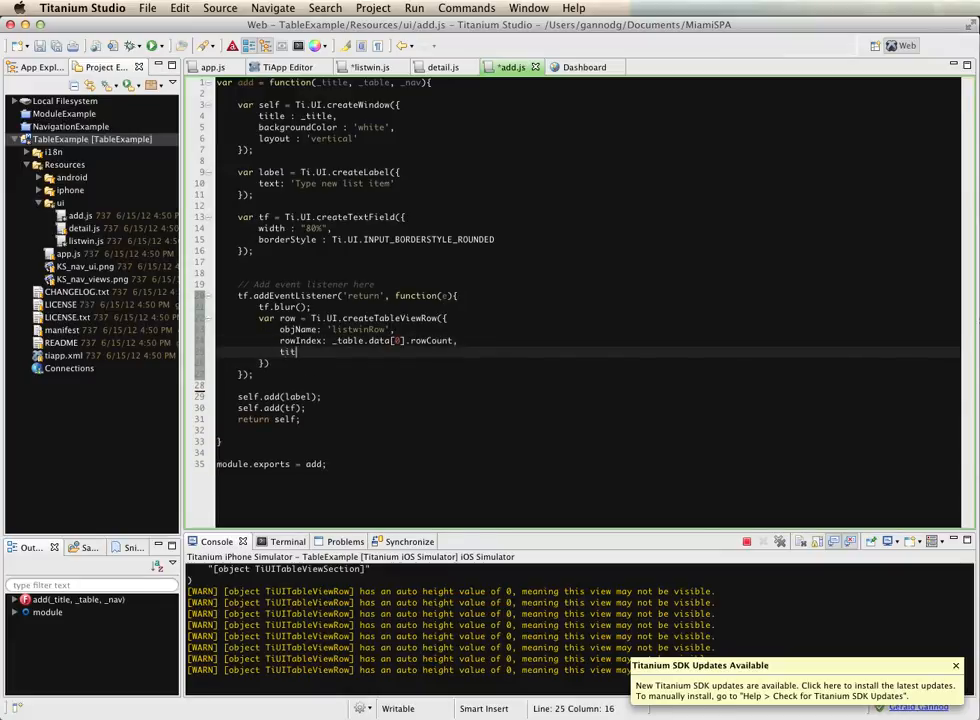
{"action": "type", "text": "title :"}
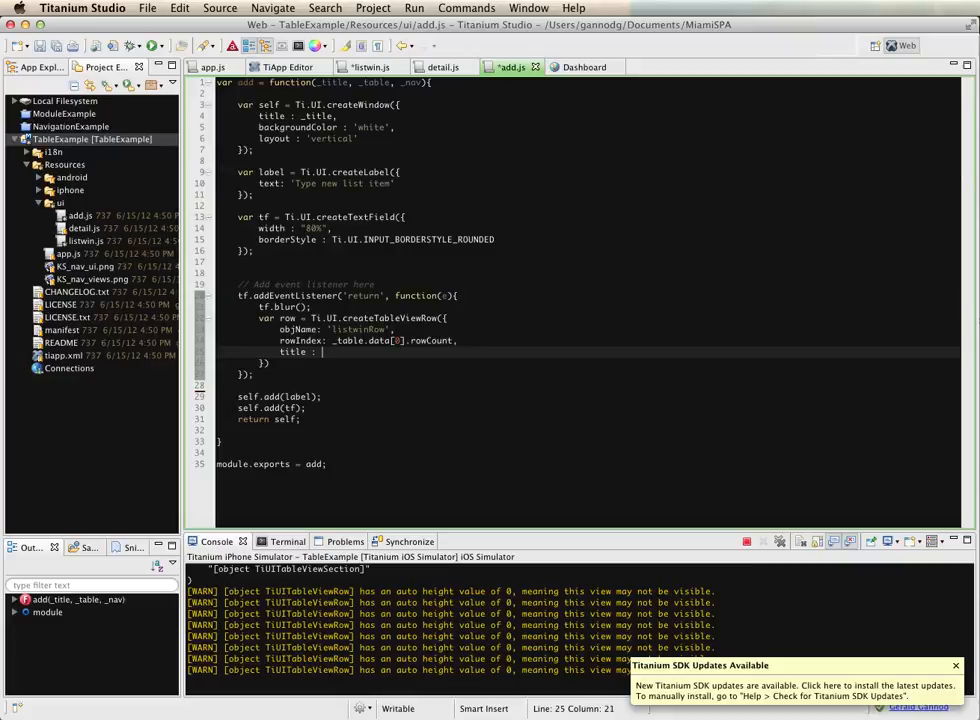
{"action": "type", "text": "t"}
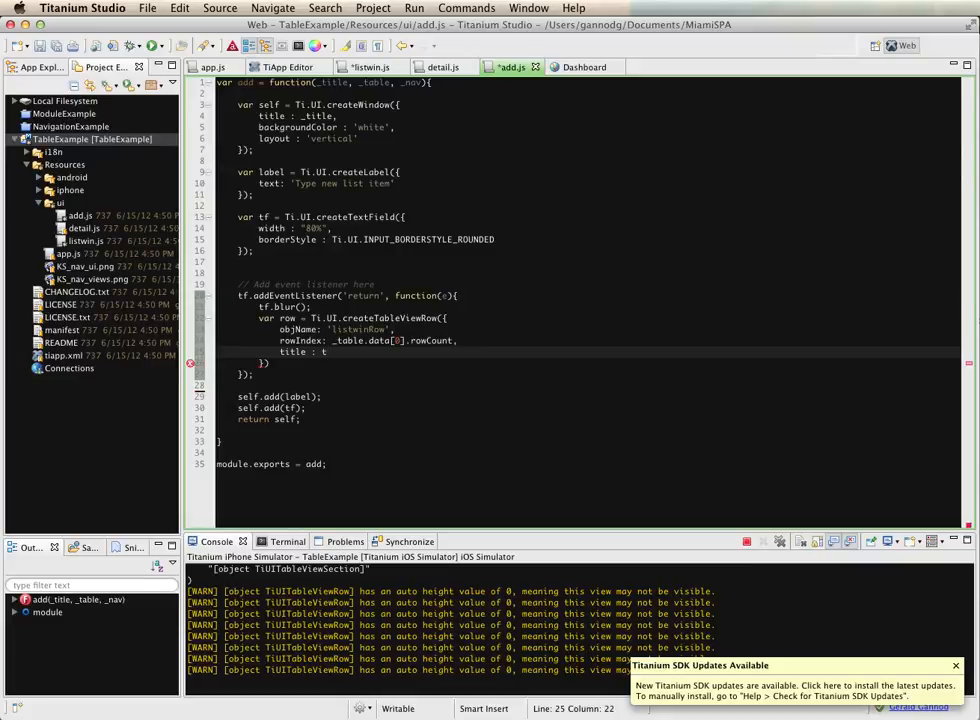
{"action": "type", "text": "f.value"}
{"action": "left_click", "coordinate": [588, 362]}
{"action": "type", "text": ";"}
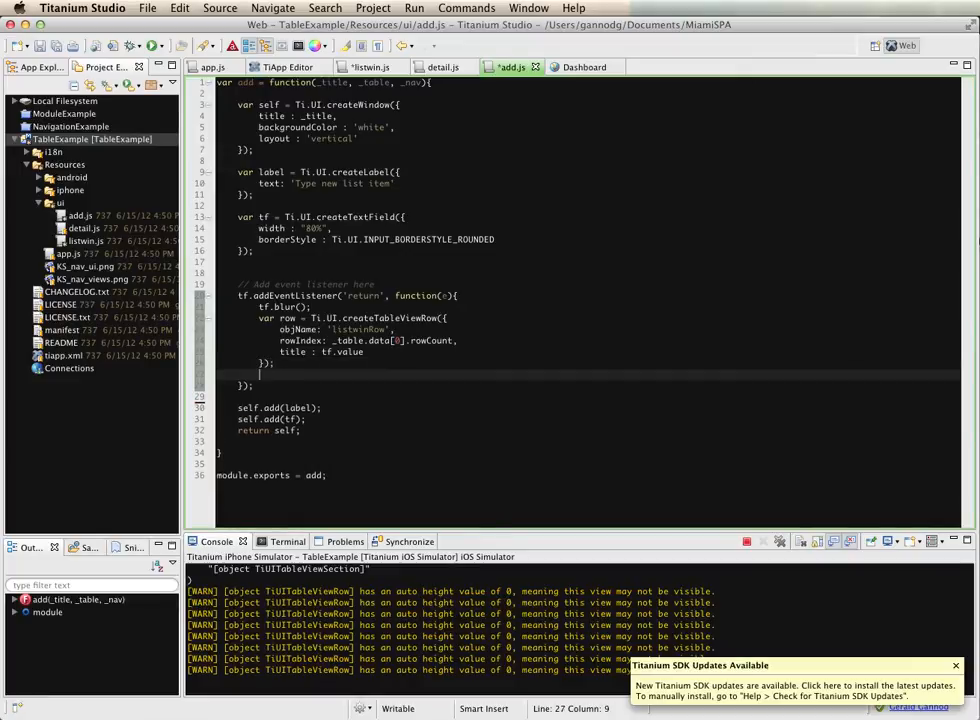
- Append the row with _table.appendRow(row, {animated:'true'}) and close via _nav.close(self)
{"action": "type", "text": "_table.appendRow(row"}
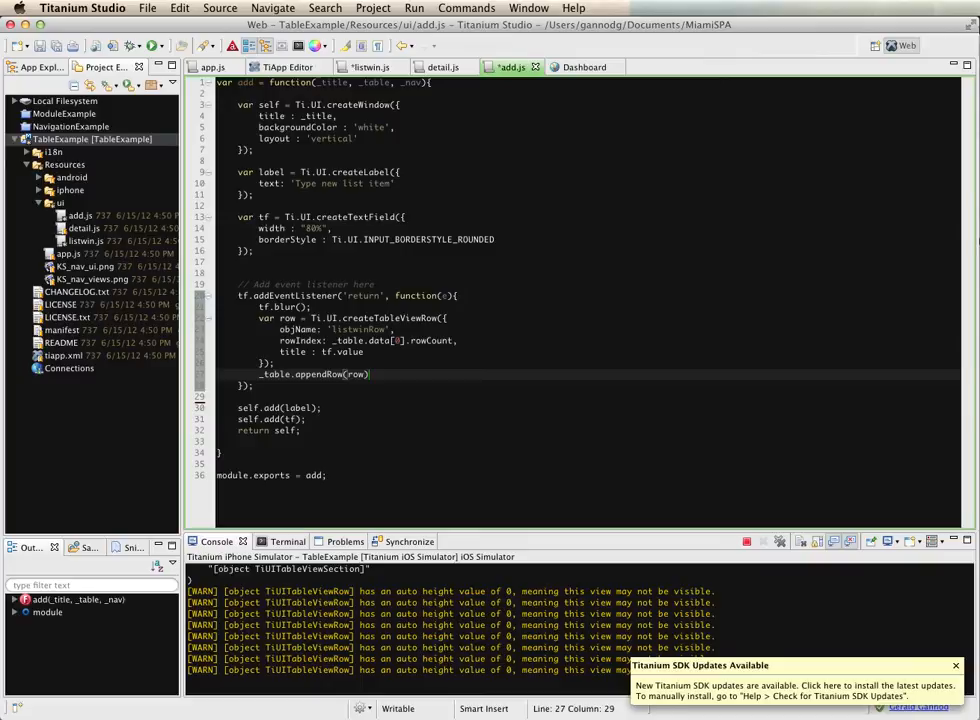
{"action": "type", "text": ", {}"}
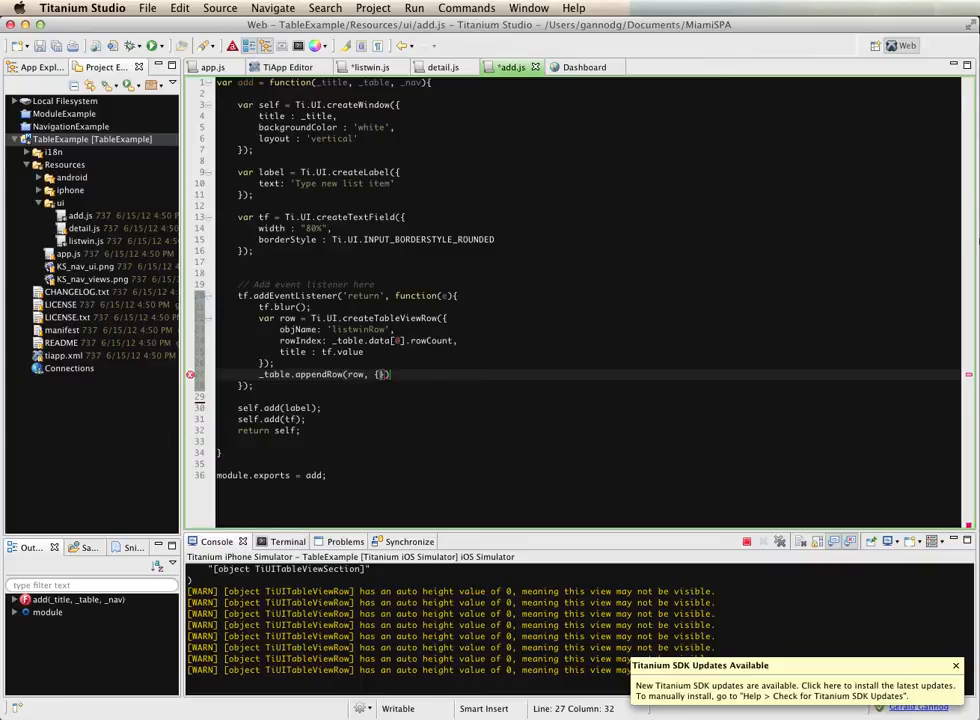
{"action": "type", "text": "animated : 'true'"}
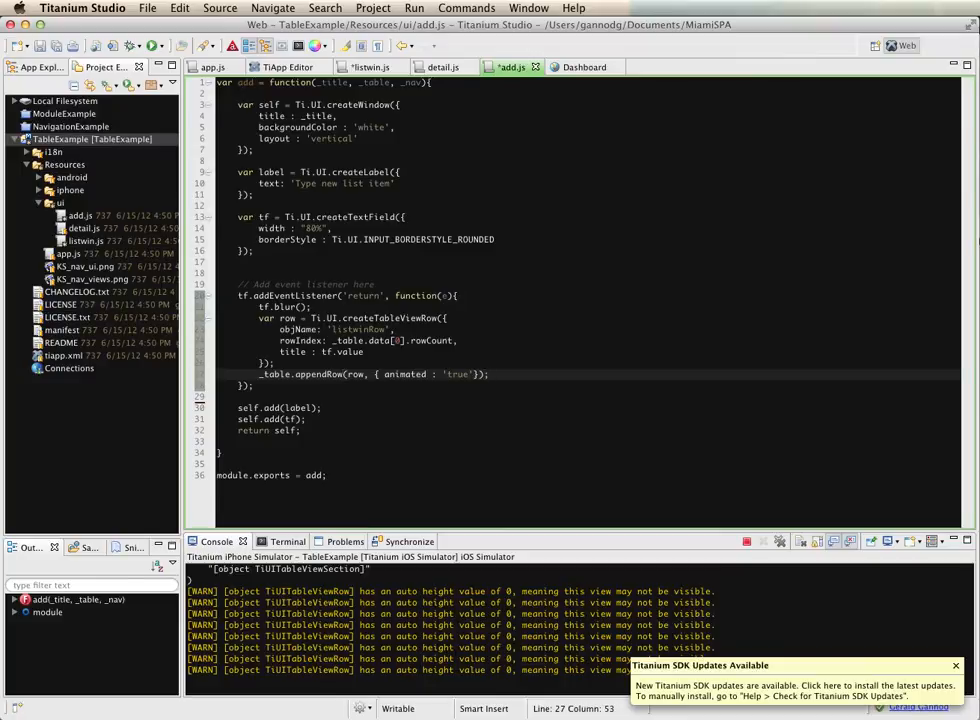
{"action": "key", "text": "Return"}
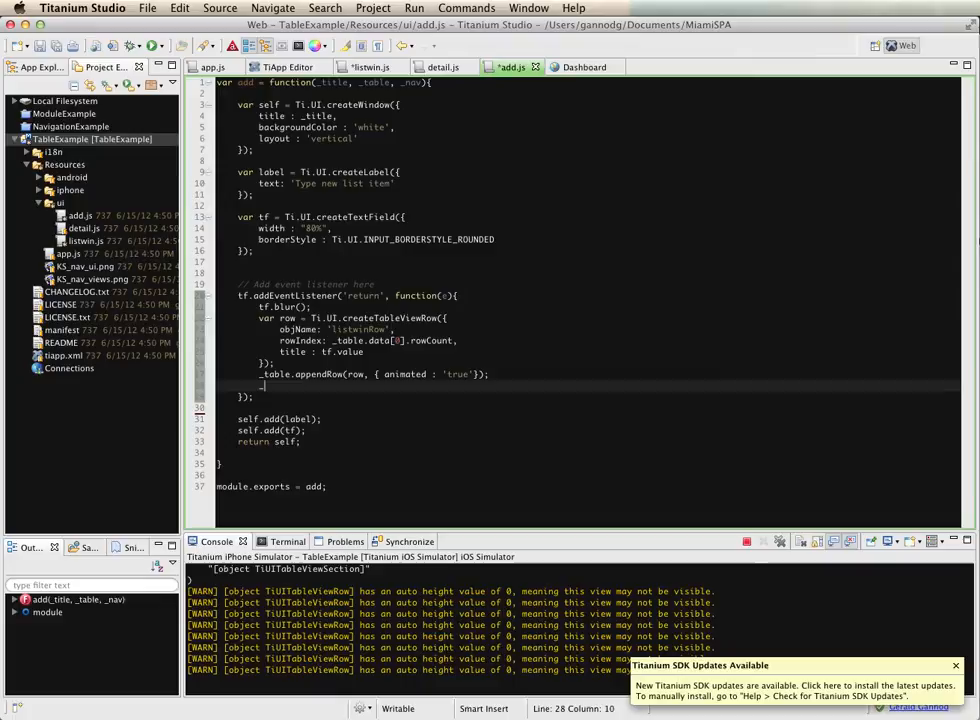
{"action": "type", "text": "_nav.close(self);"}
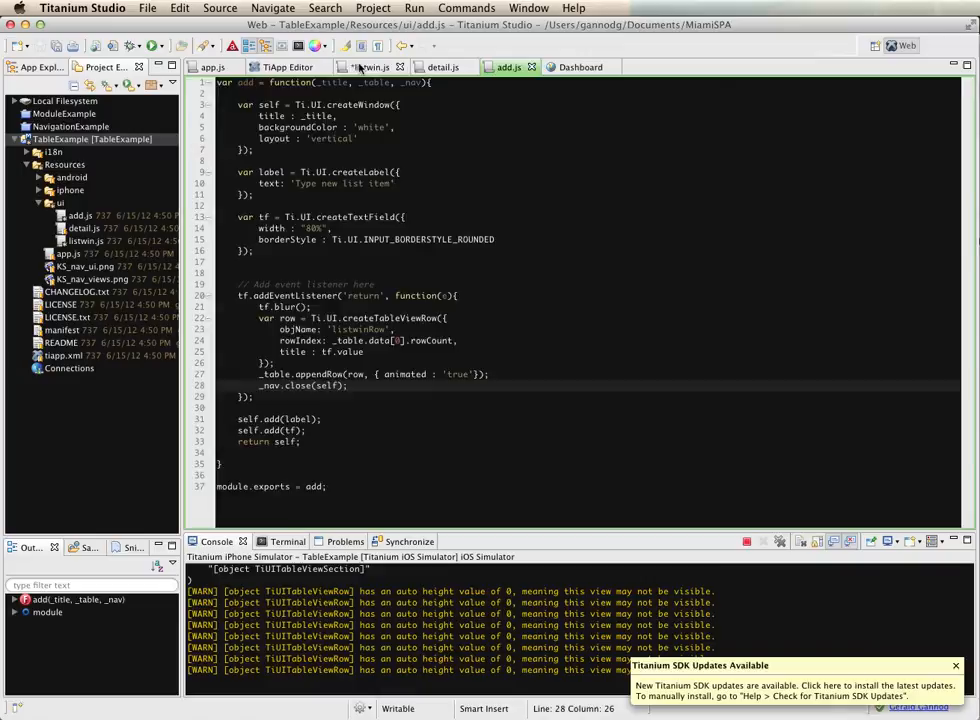
- Run the app and add 'Five' from the Add screen via return
{"action": "left_click", "coordinate": [362, 68]}
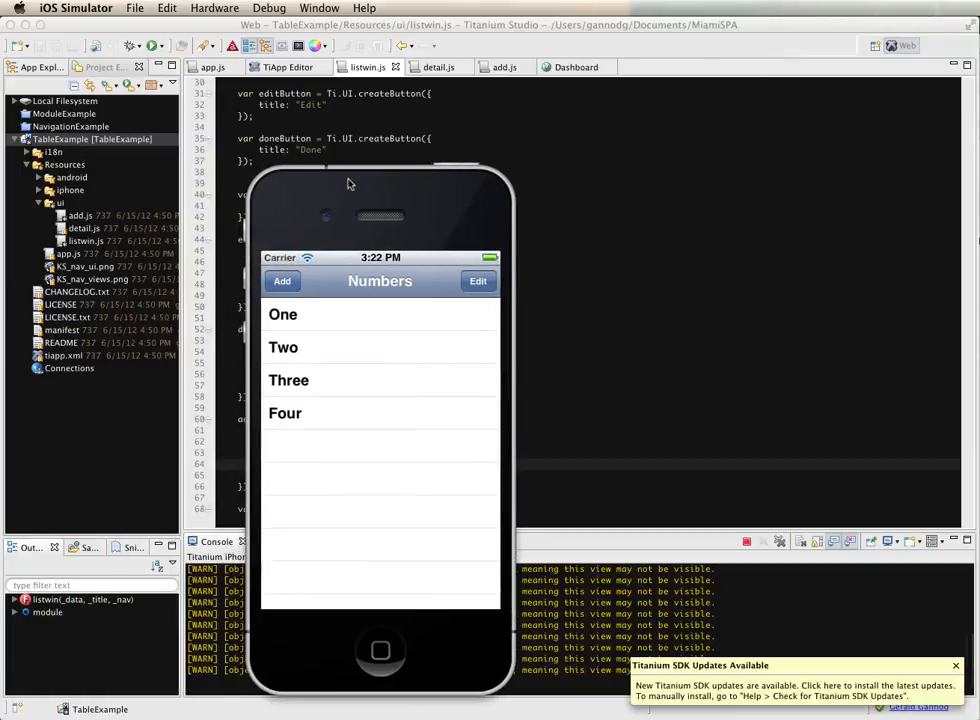
{"action": "left_click", "coordinate": [282, 280]}
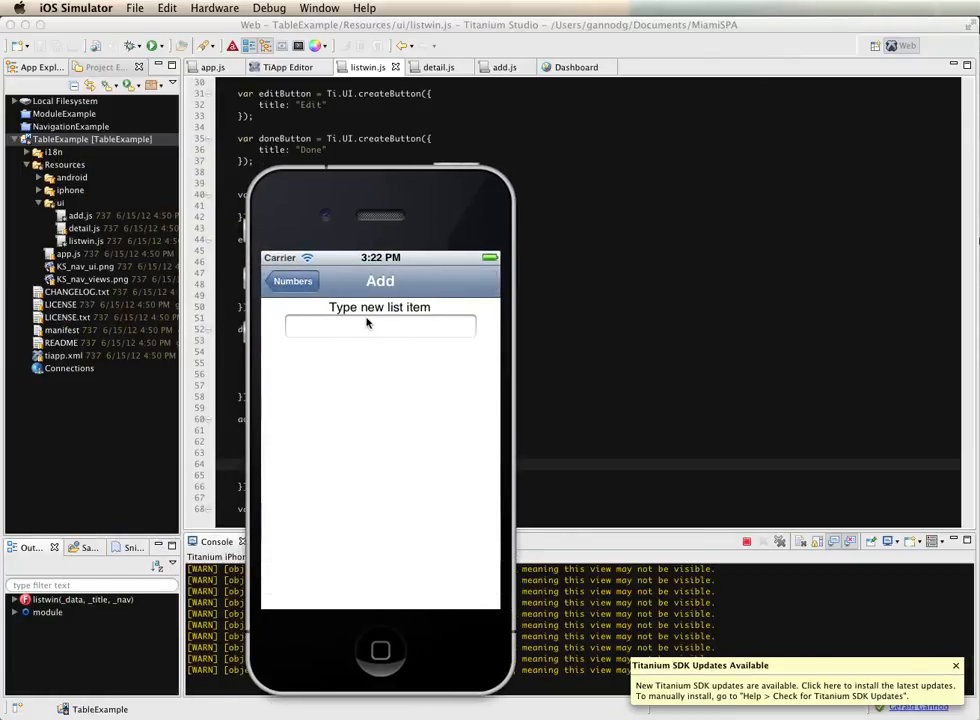
{"action": "type", "text": "Five"}
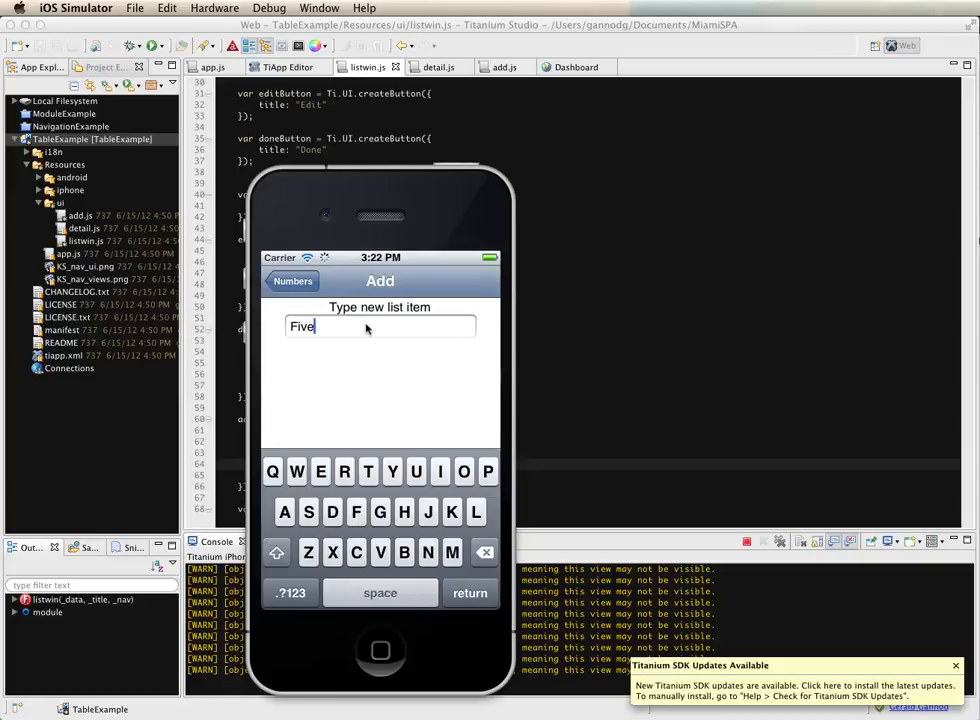
{"action": "key", "text": "return"}
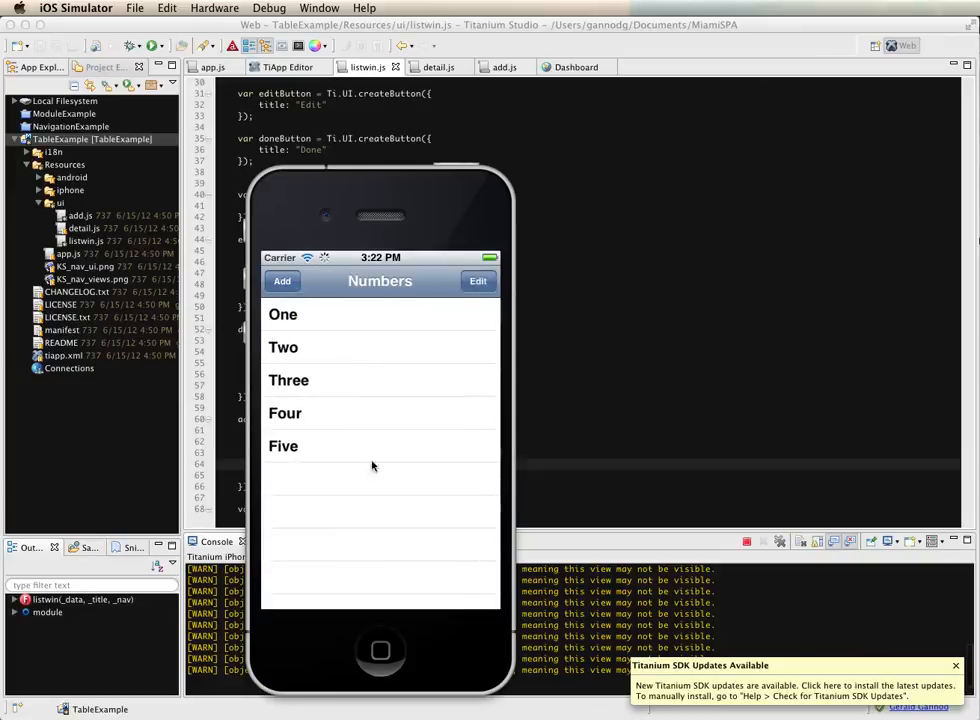
{"action": "mouse_move", "coordinate": [288, 456]}
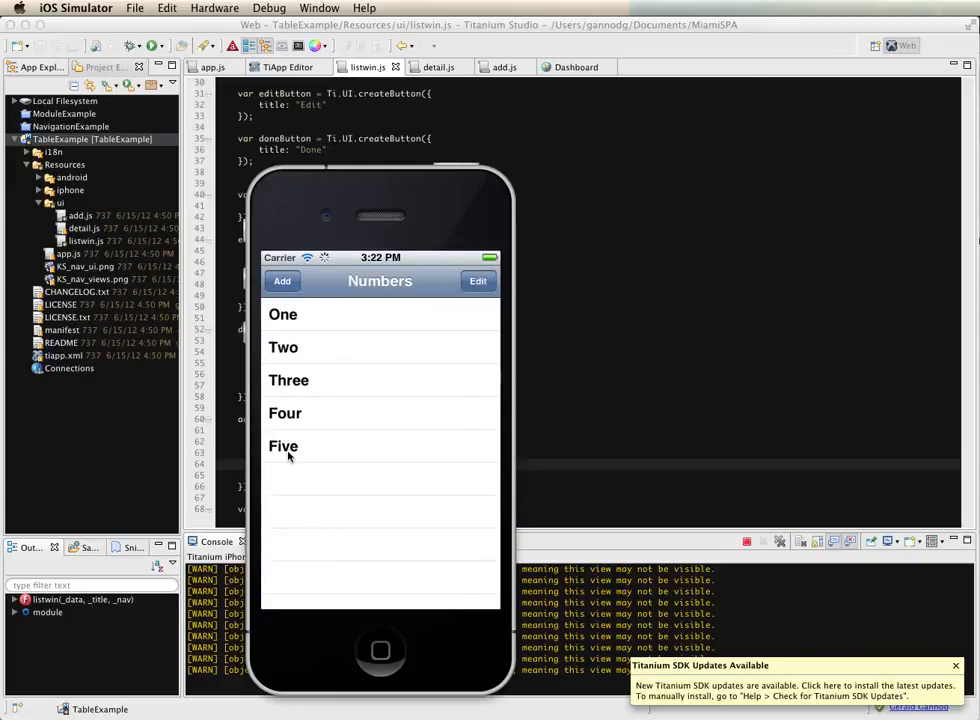
- View the Five row's detail showing row 4, then go back to Numbers
{"action": "left_click", "coordinate": [284, 446]}
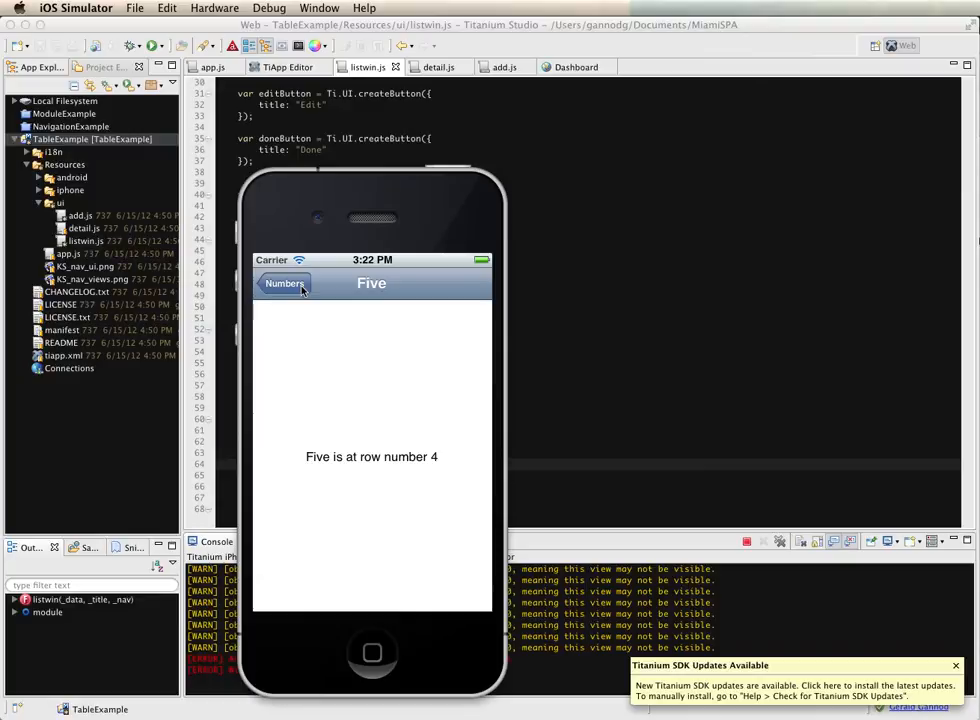
{"action": "left_click", "coordinate": [284, 284]}
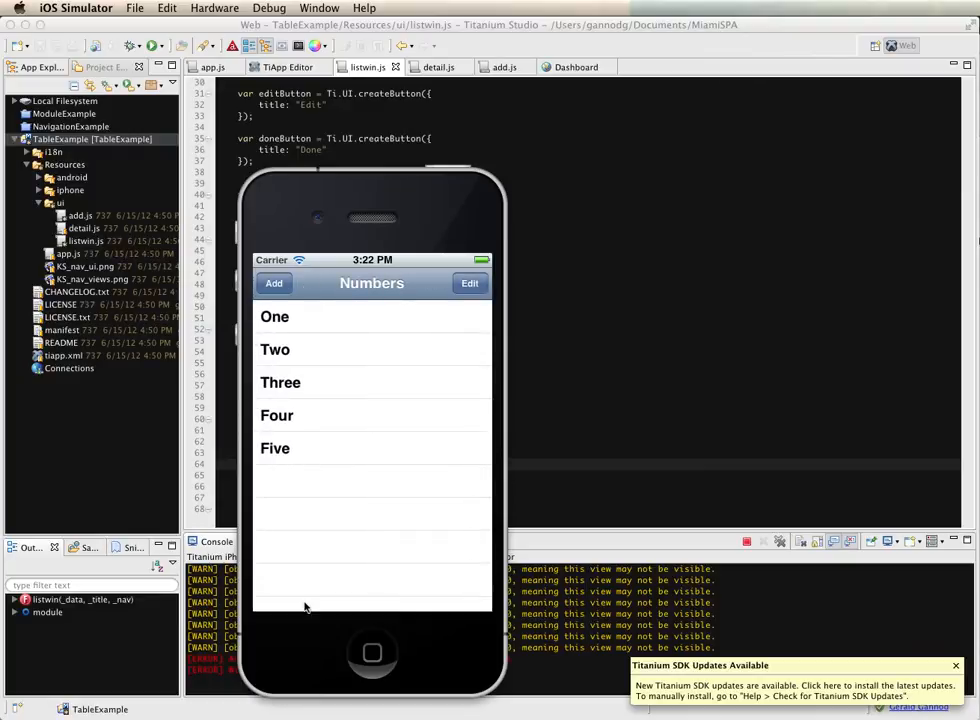